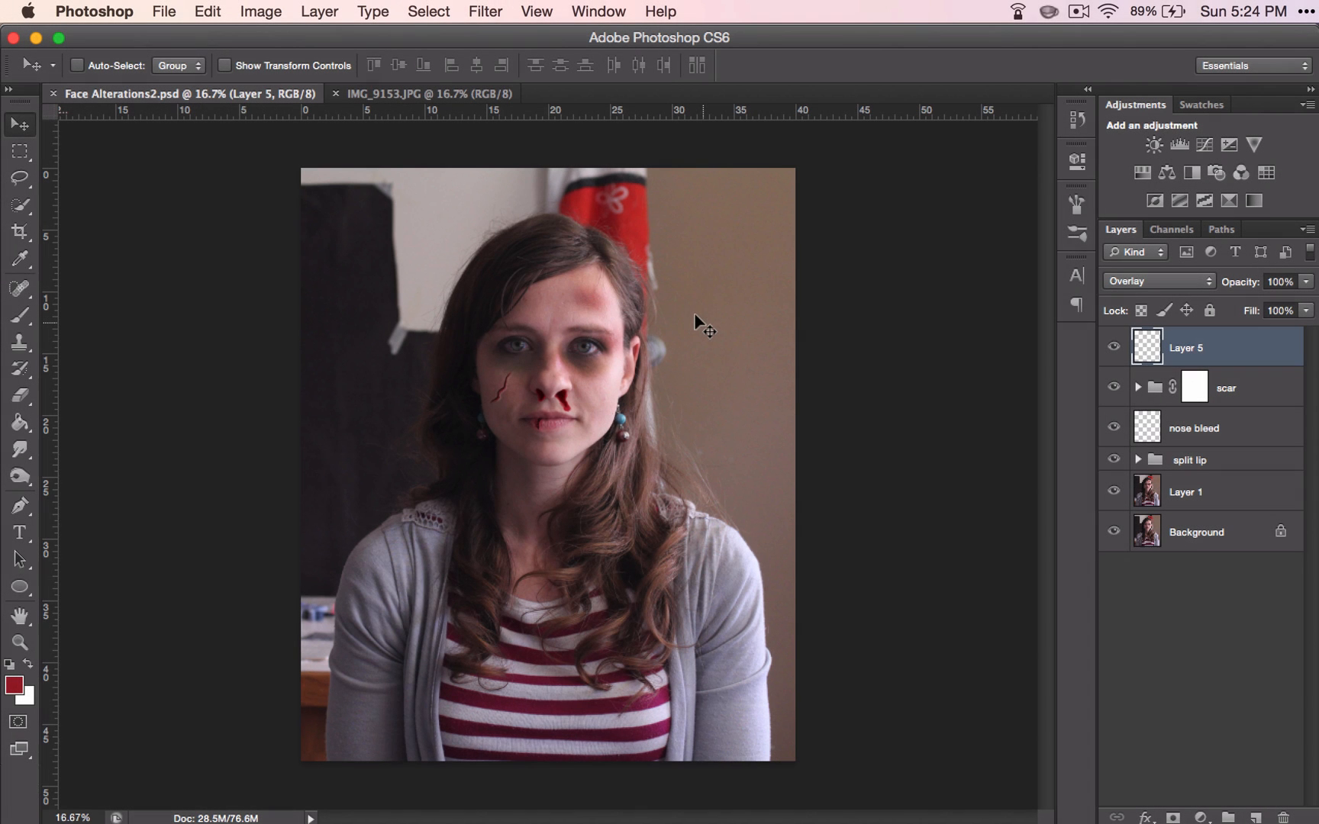
pyautogui.moveTo(460, 311)
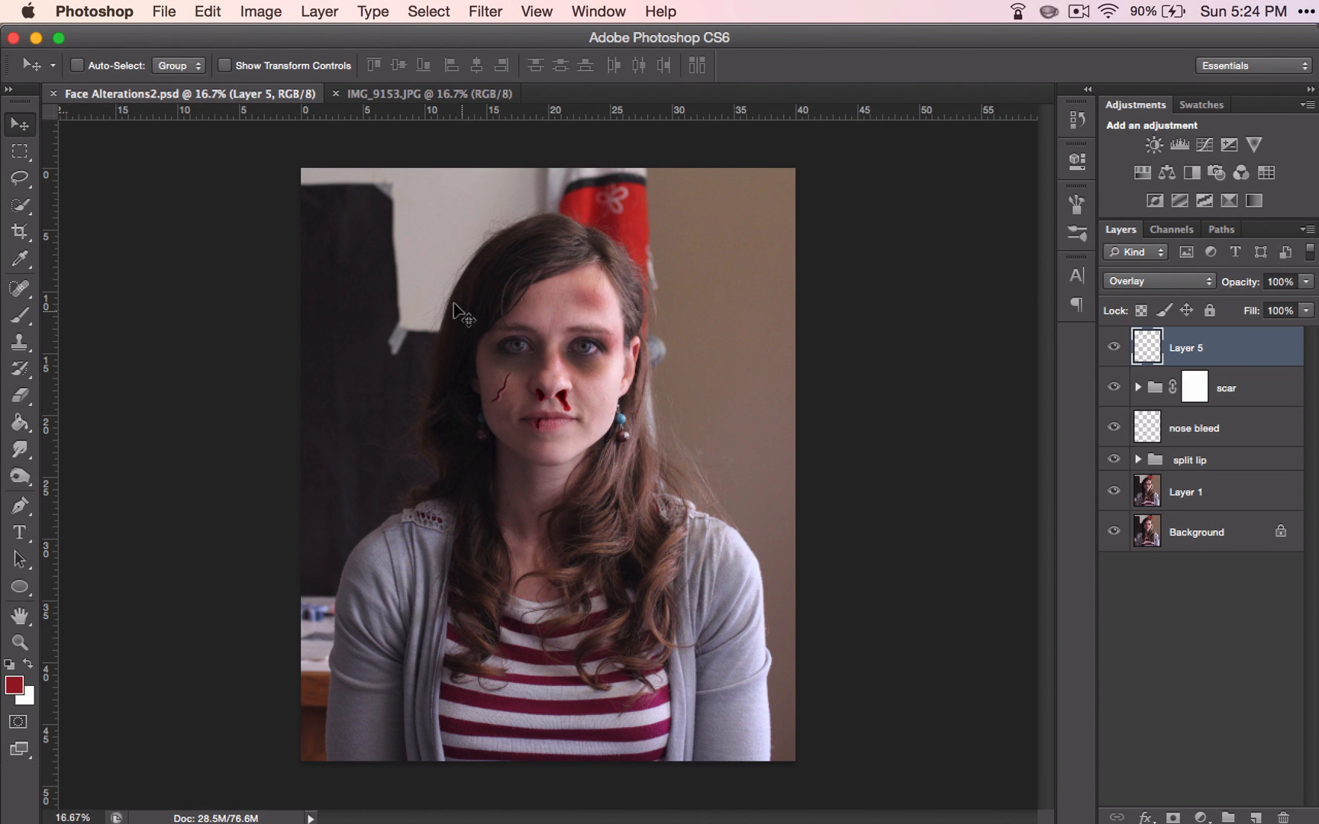
pyautogui.moveTo(331, 129)
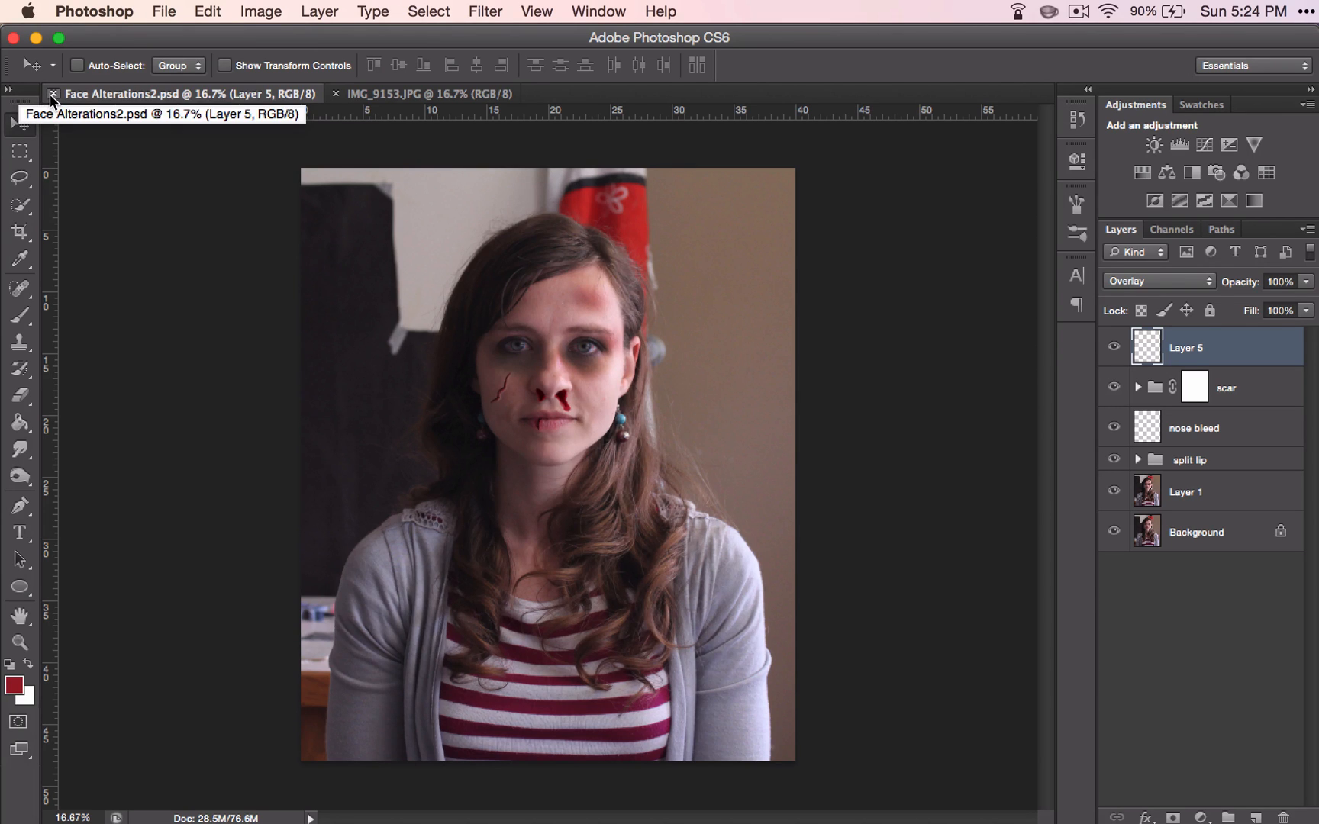
# - Close Face Alterations2.psd, keeping only IMG_9153.JPG open
pyautogui.click(404, 93)
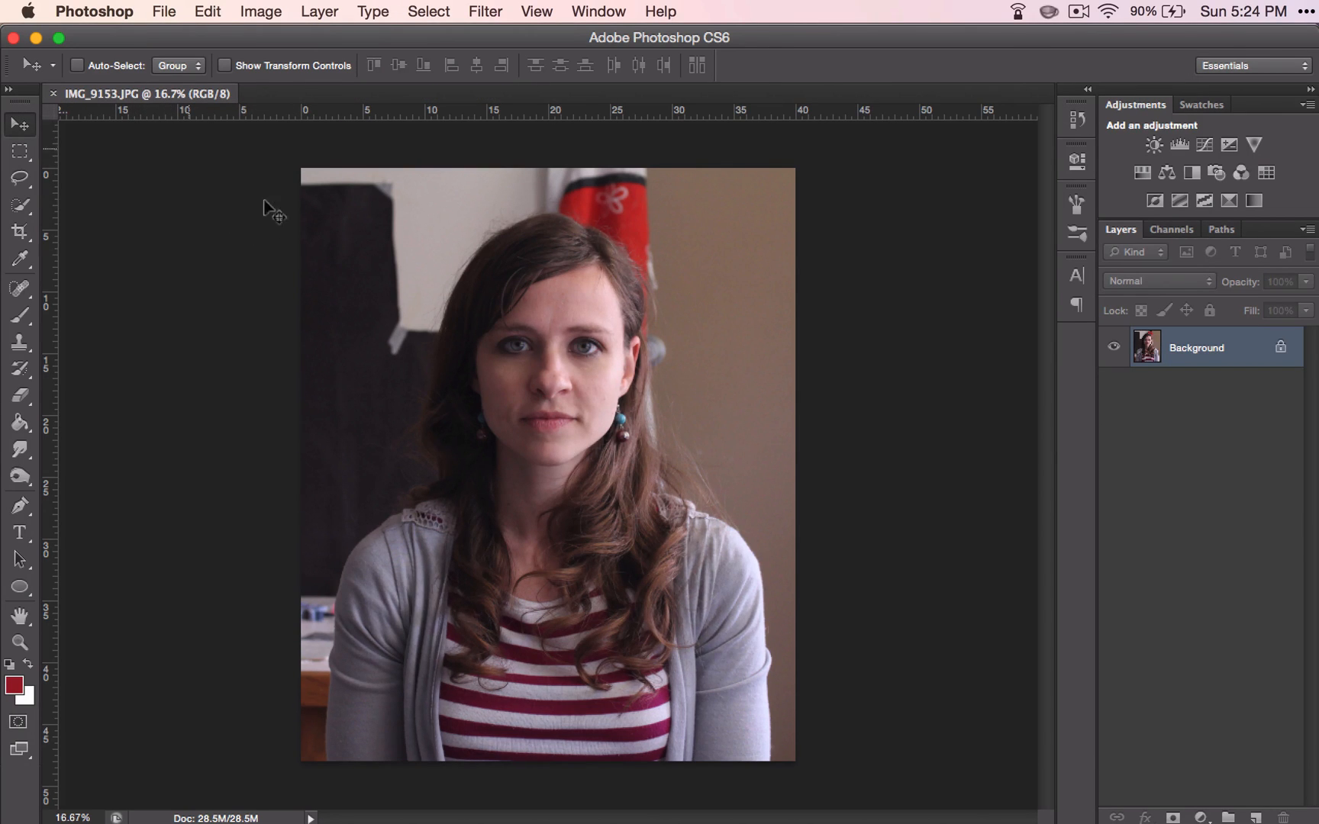
pyautogui.moveTo(475, 597)
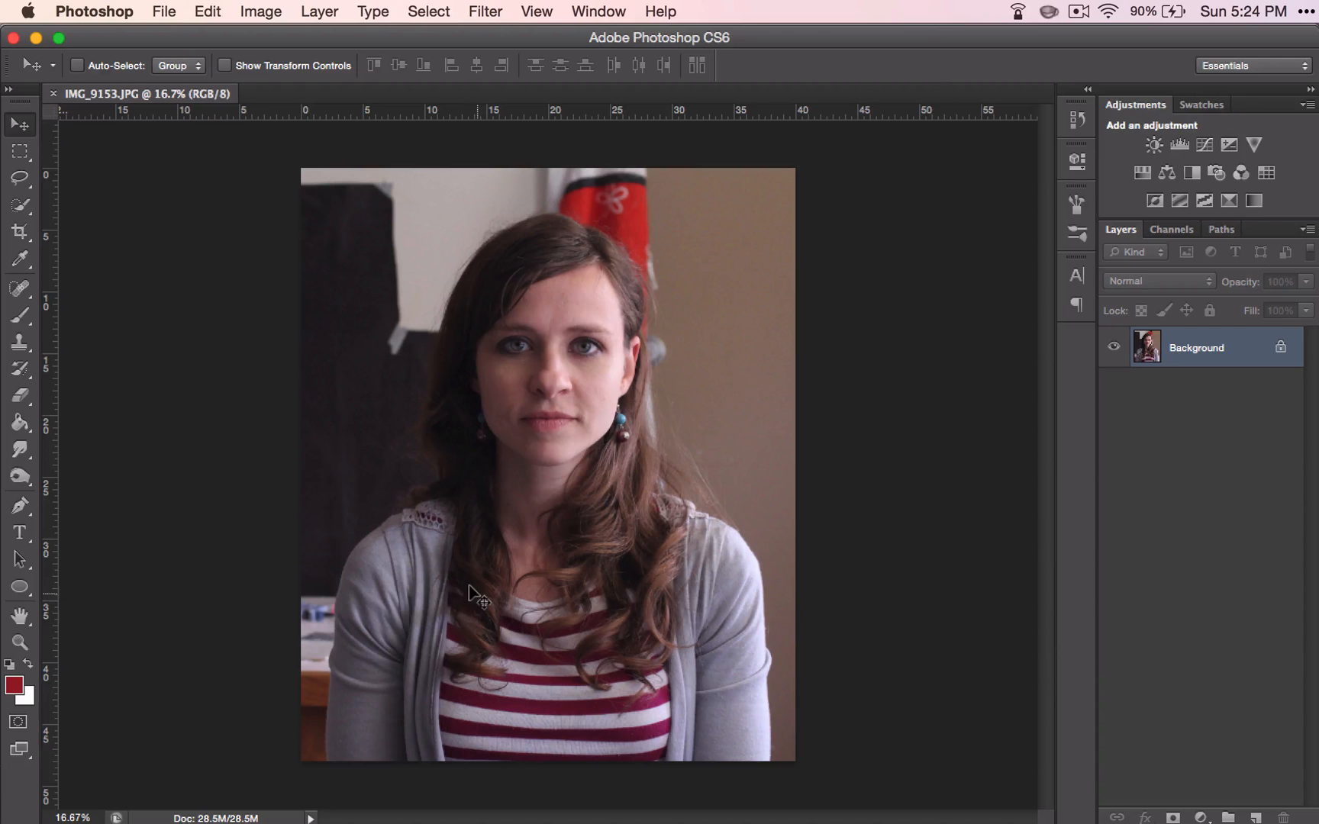
pyautogui.moveTo(586, 307)
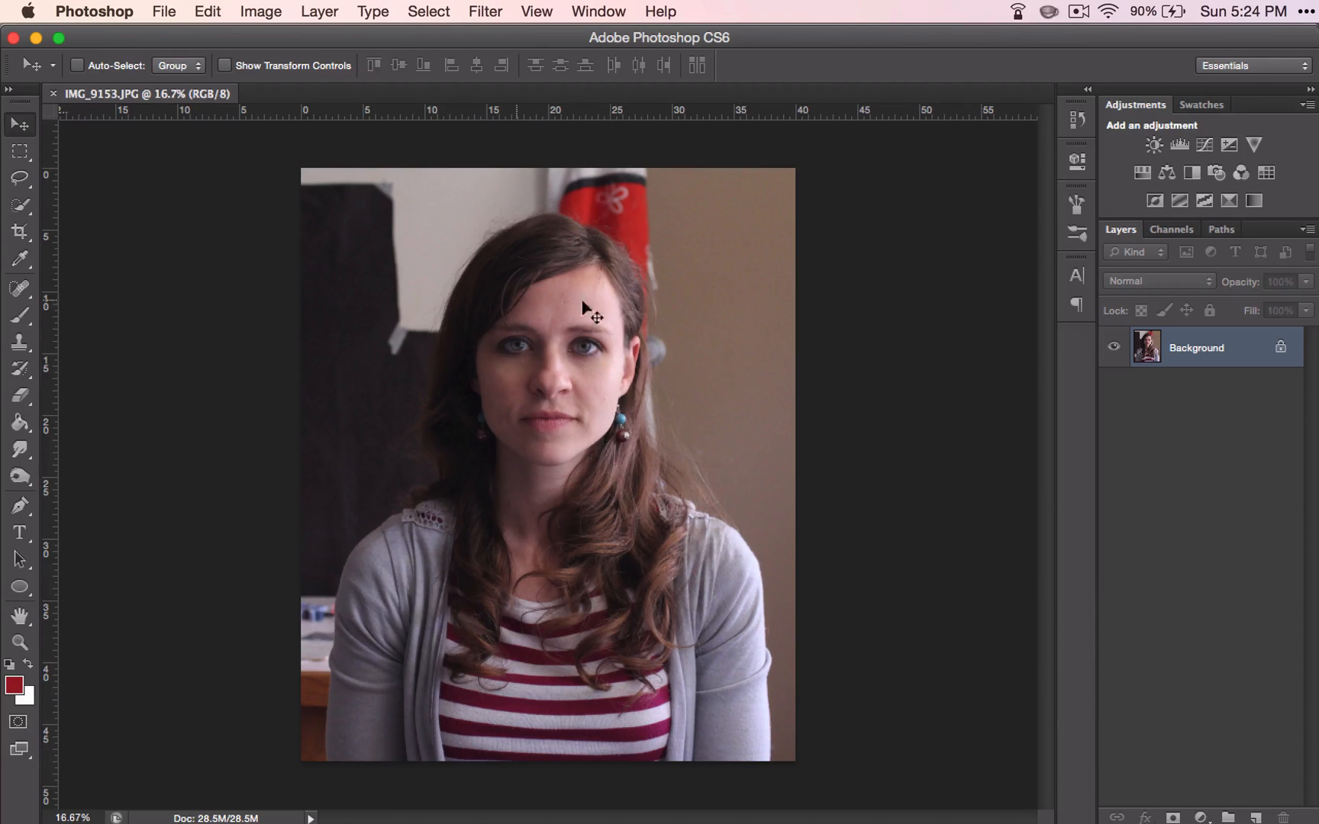
pyautogui.moveTo(512, 305)
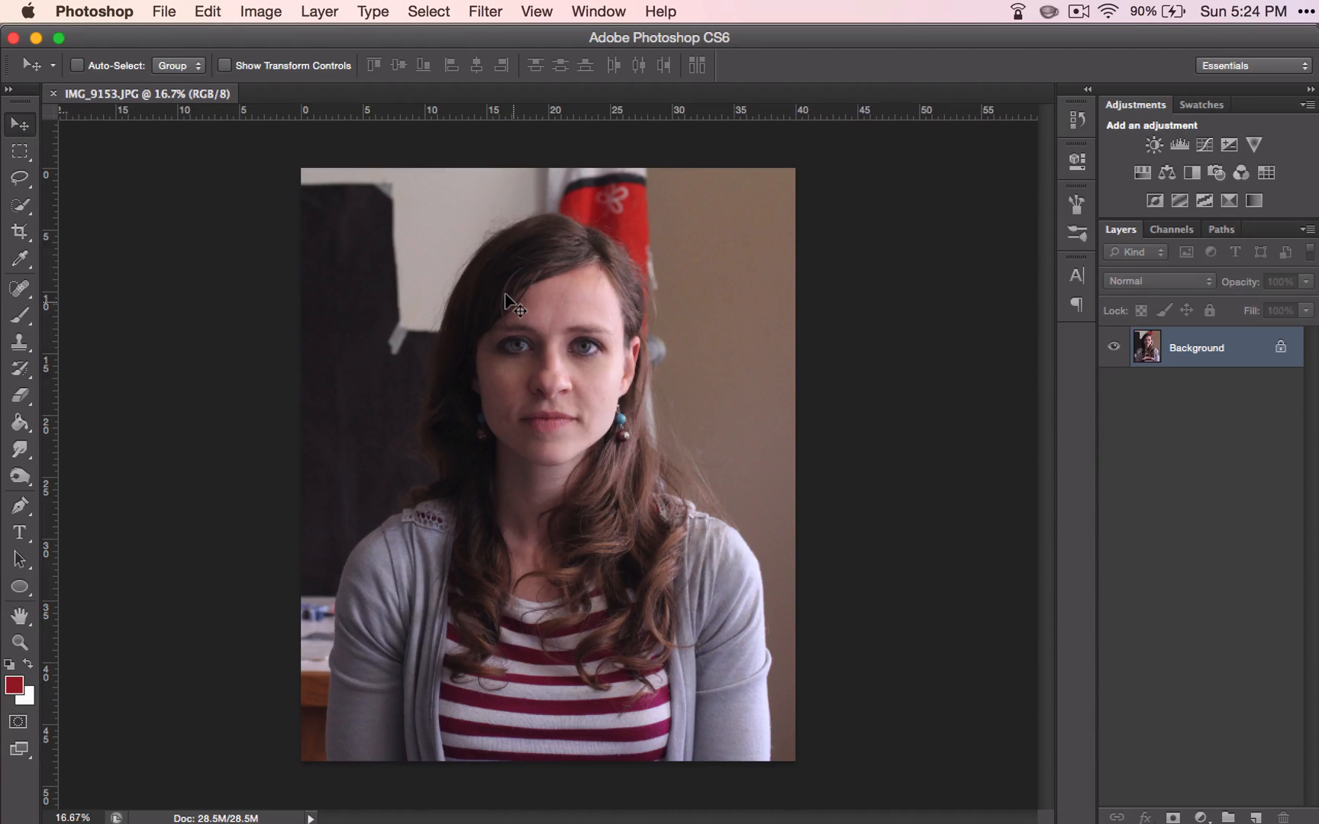
pyautogui.moveTo(193, 306)
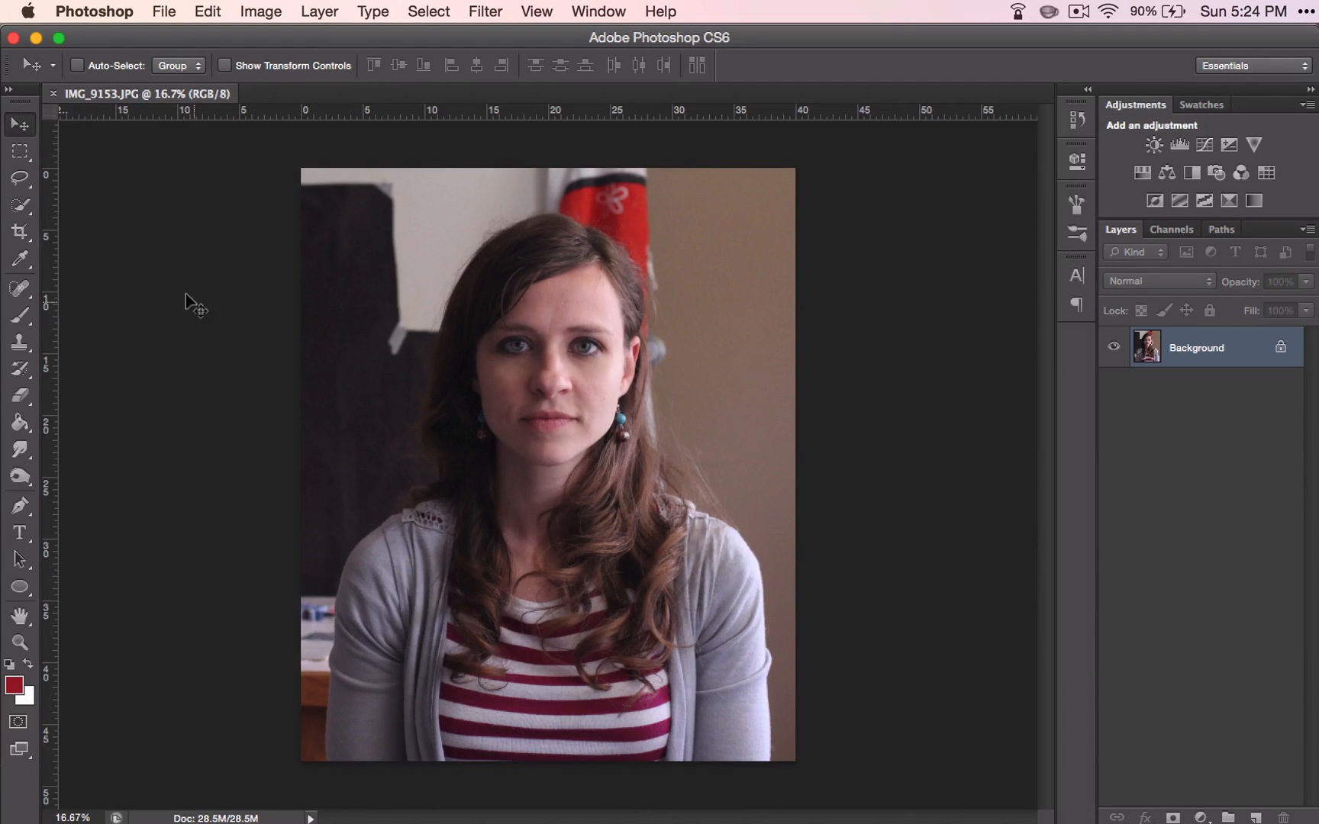
# - With the Clone Stamp, duplicate the Background layer and clone her eye onto the forehead
pyautogui.click(19, 343)
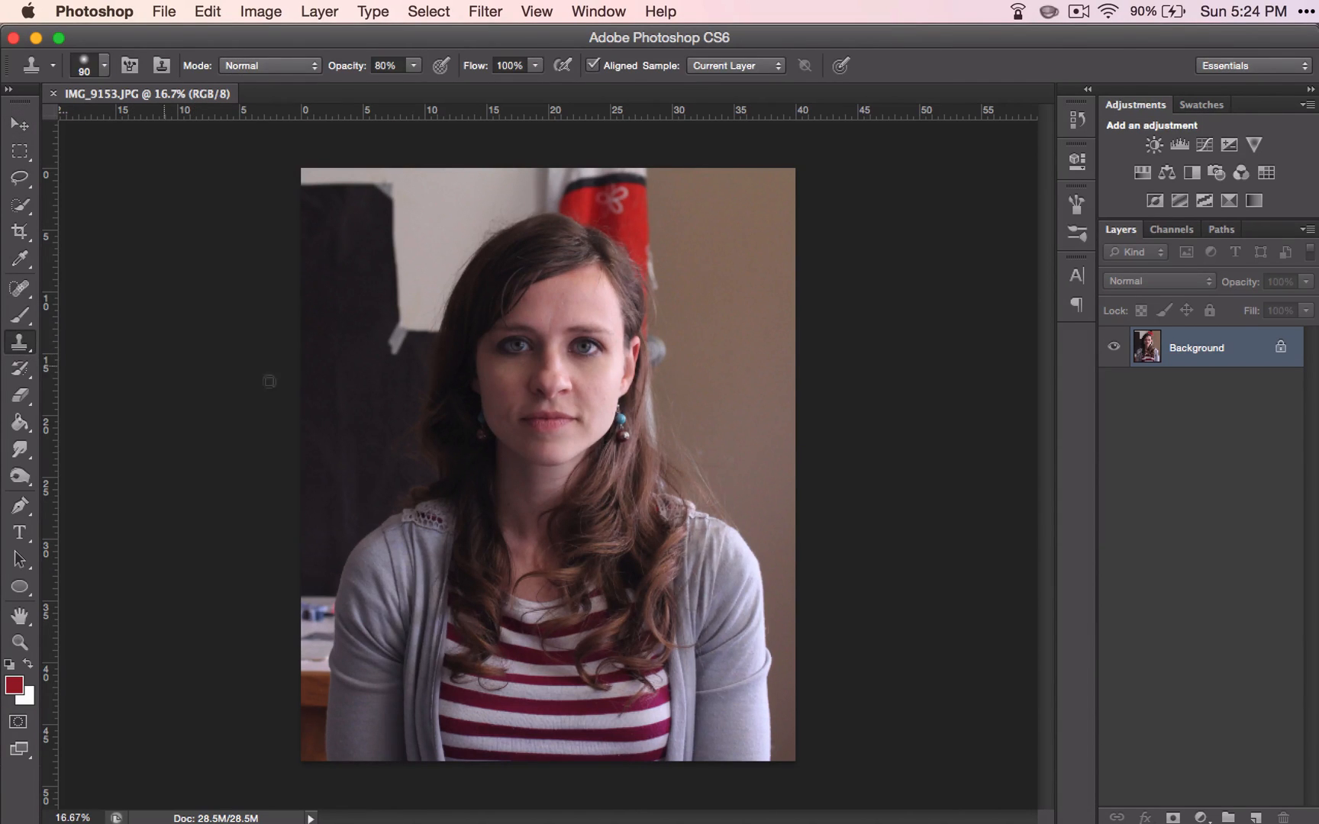
pyautogui.moveTo(517, 348)
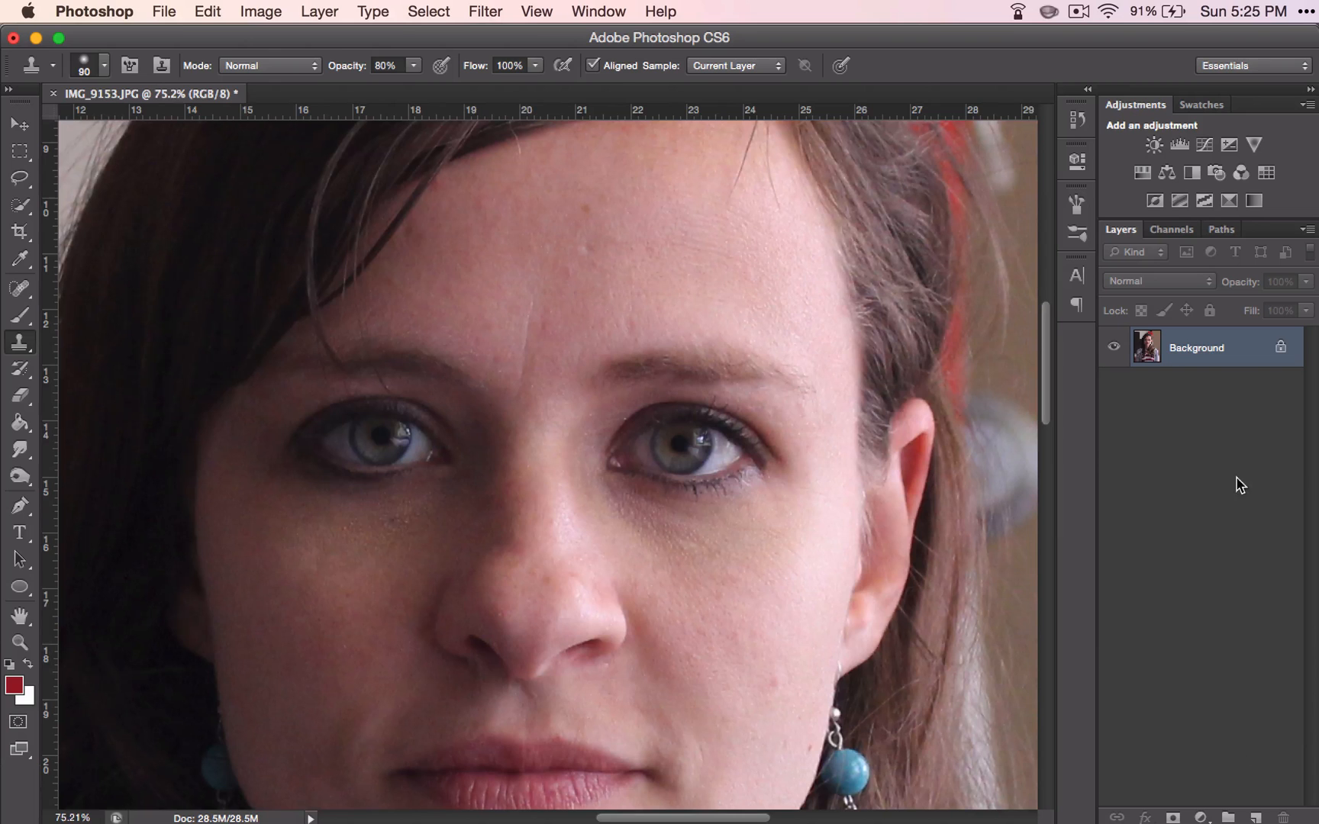
pyautogui.press('cmd+j')
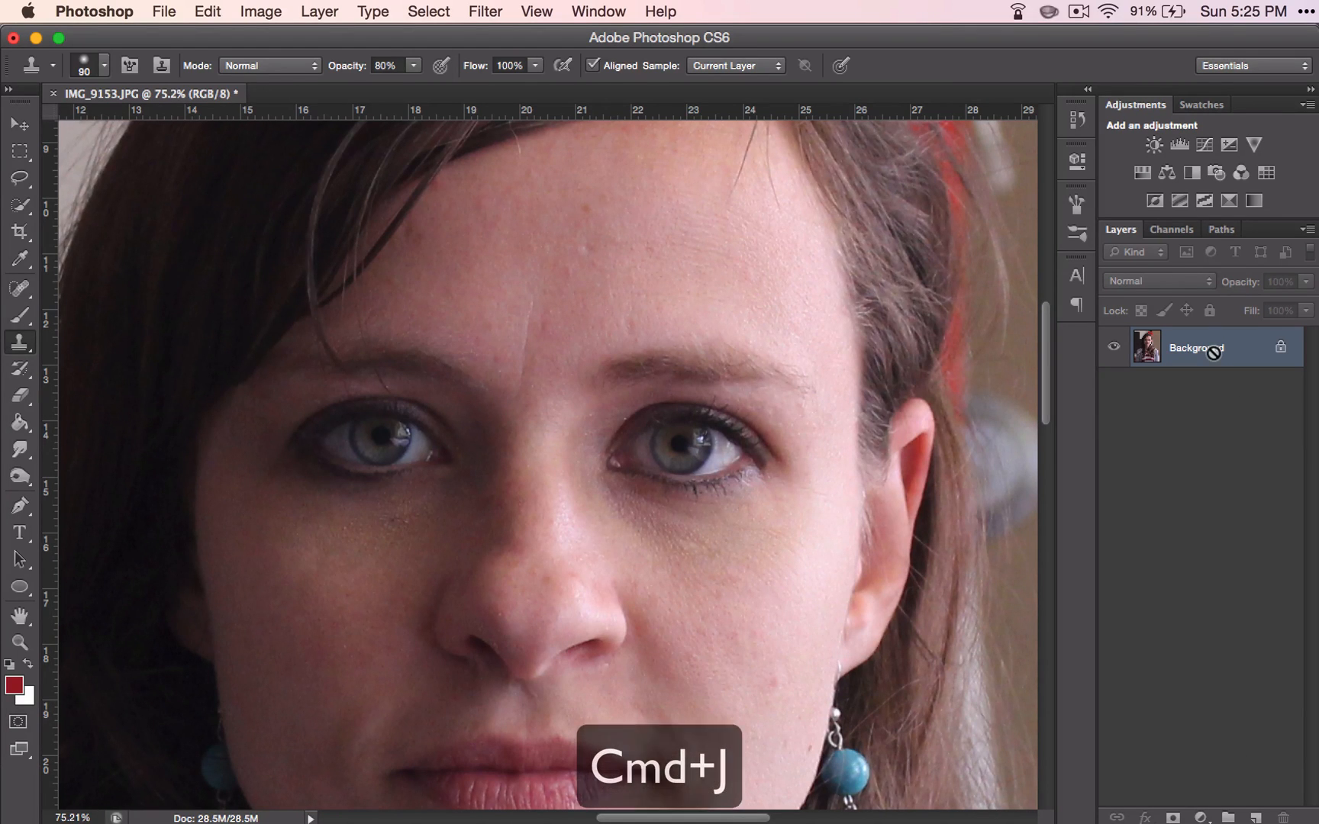
pyautogui.press('cmd+j')
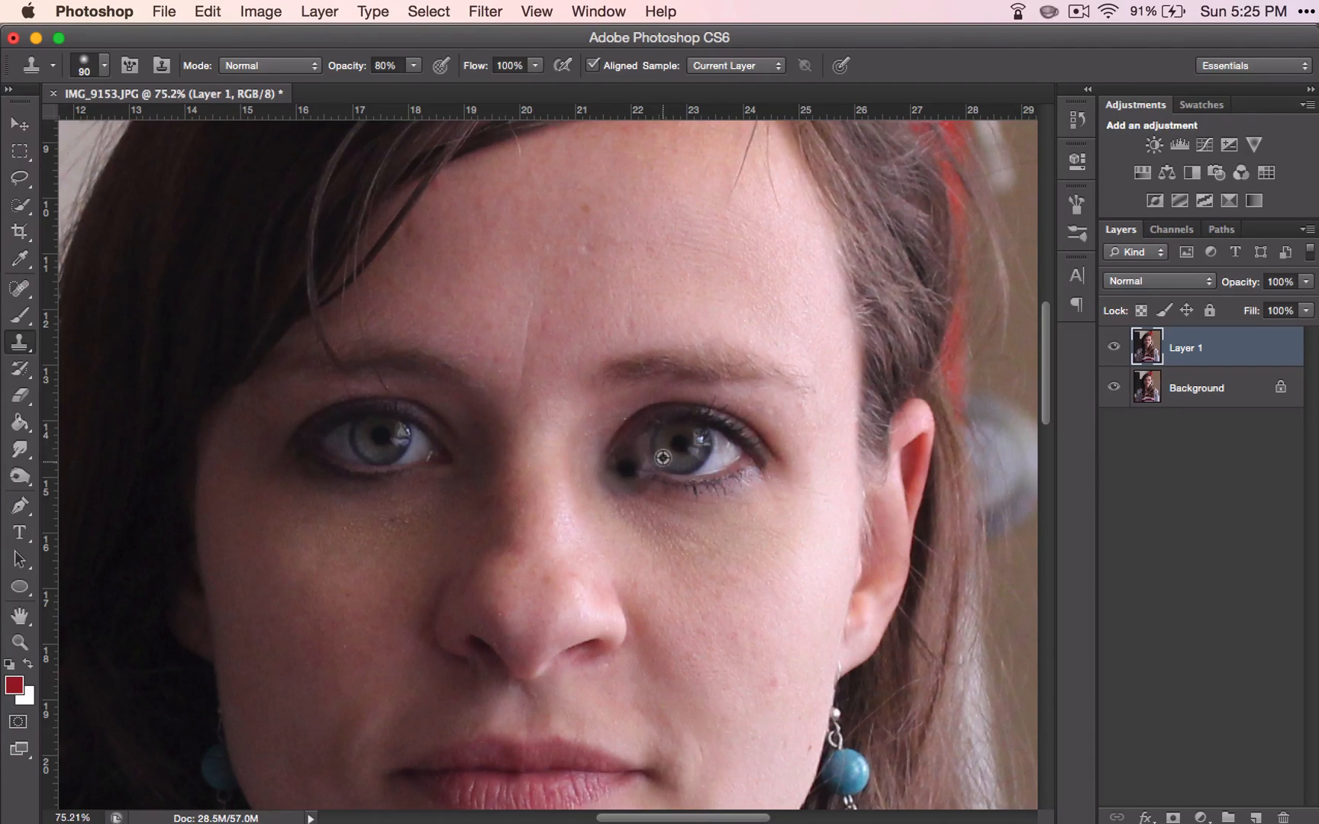
pyautogui.click(665, 450)
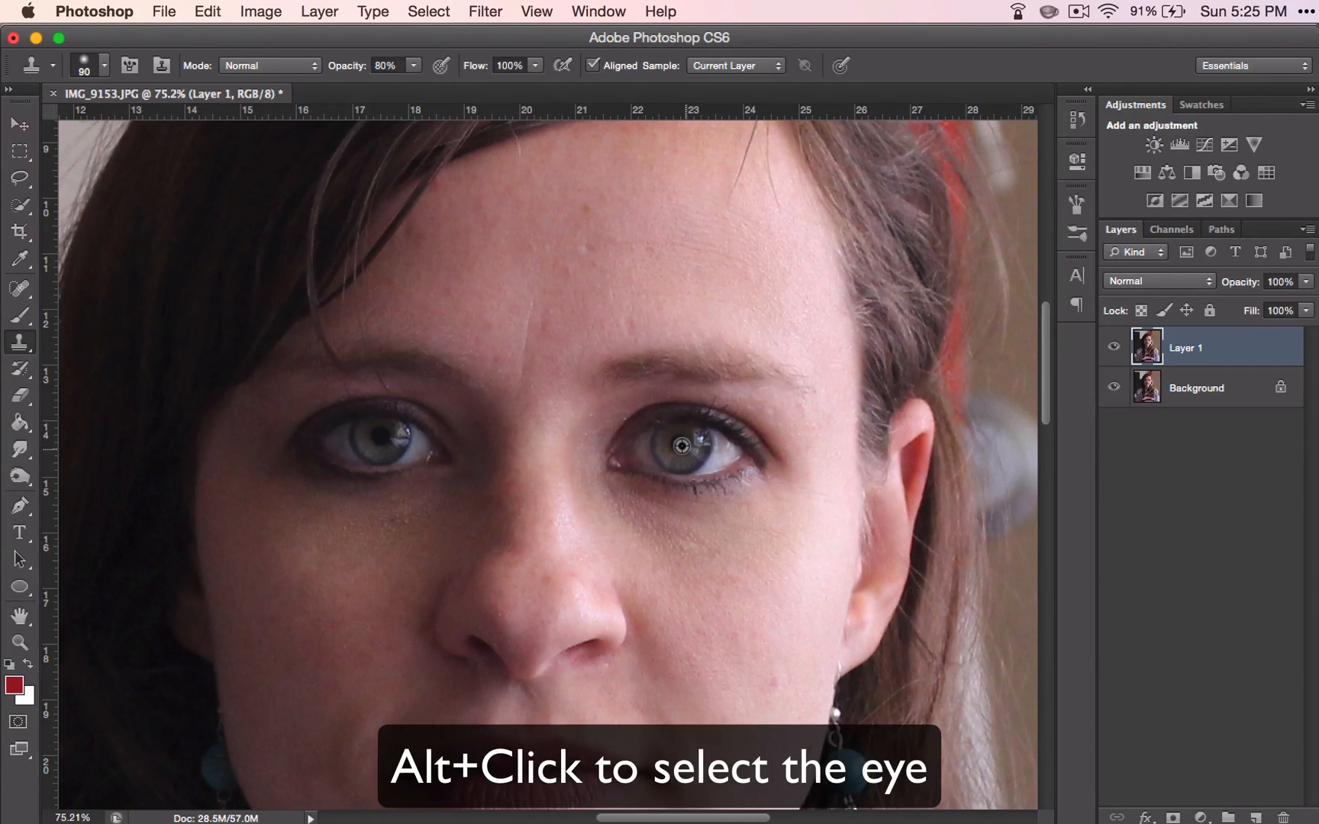
pyautogui.moveTo(529, 265)
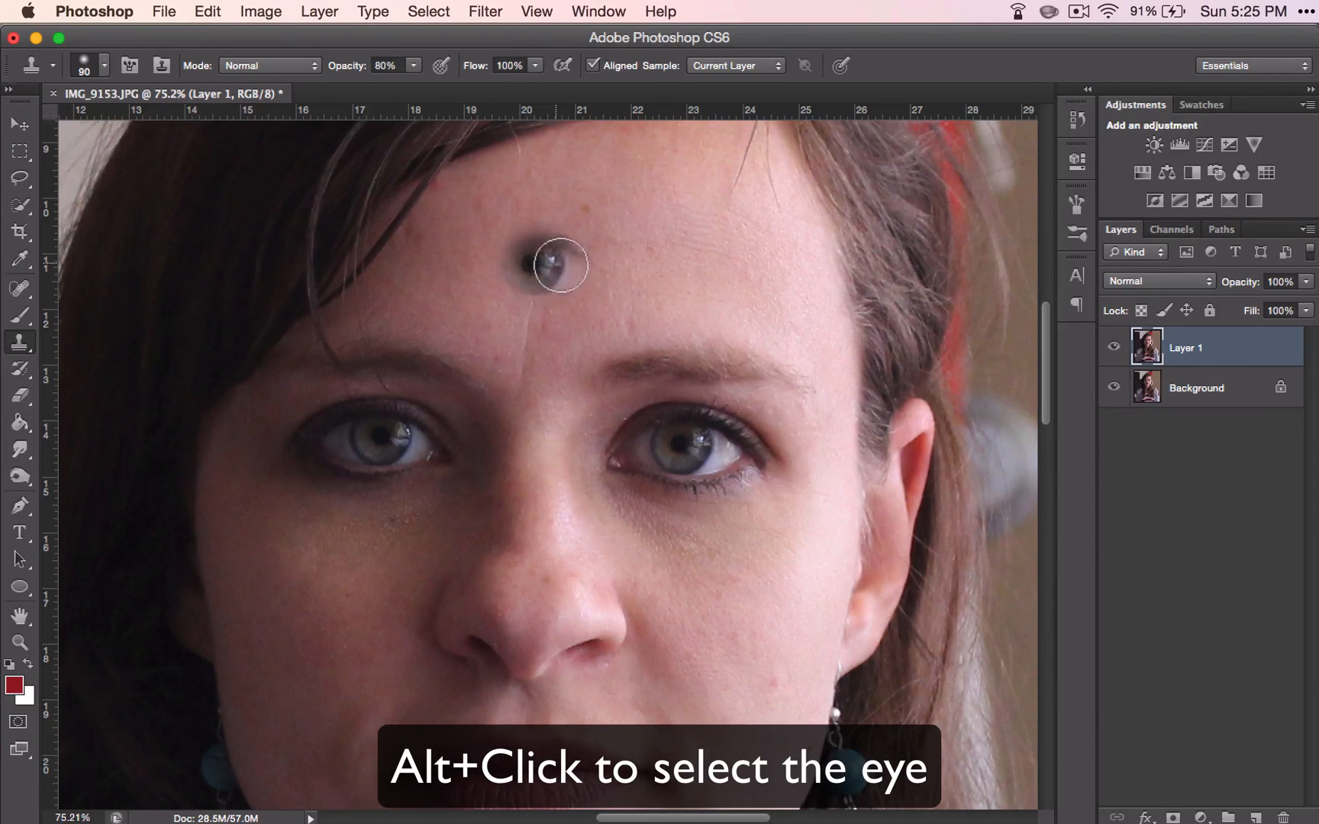
pyautogui.click(555, 252)
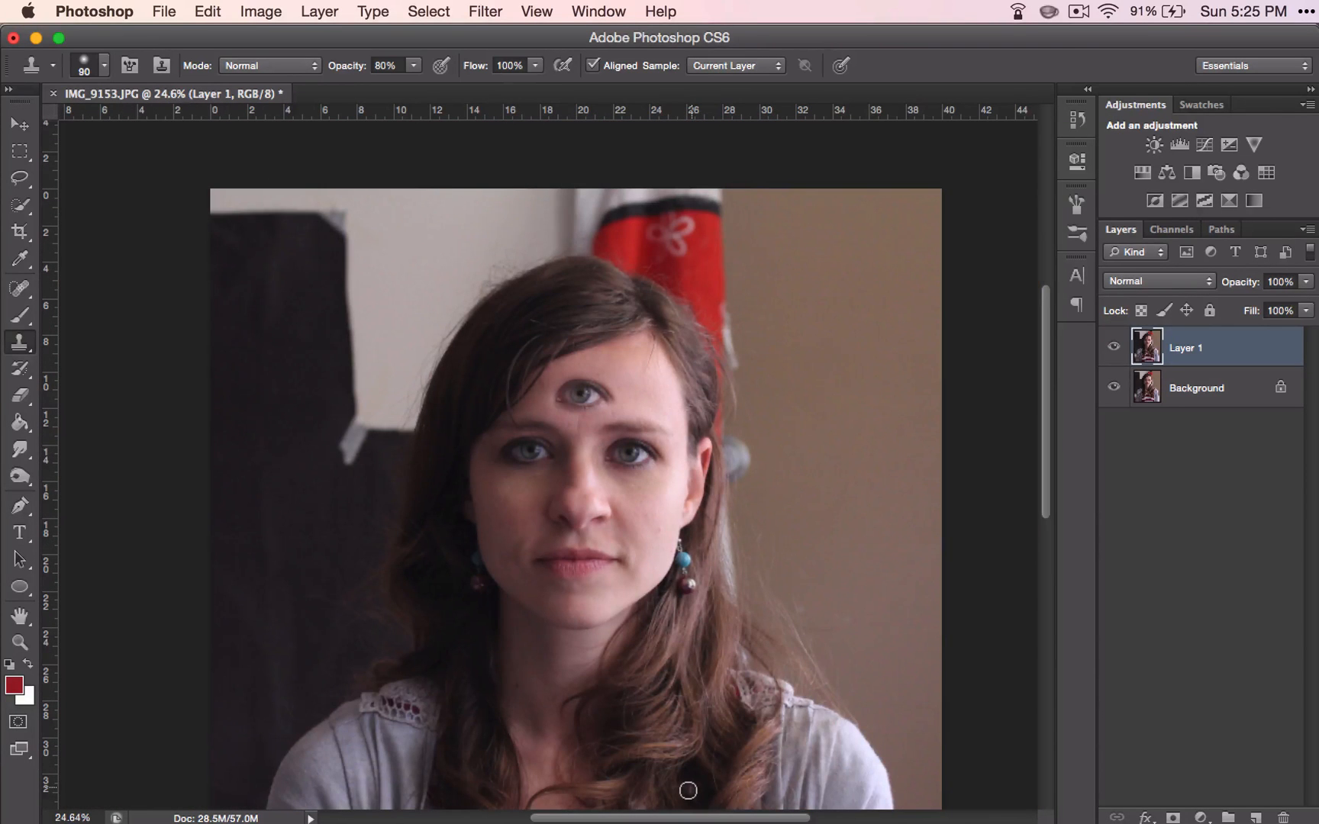
# - Paint more clone strokes on Layer 1 to fill out the forehead eye's lashes and lid
pyautogui.click(604, 476)
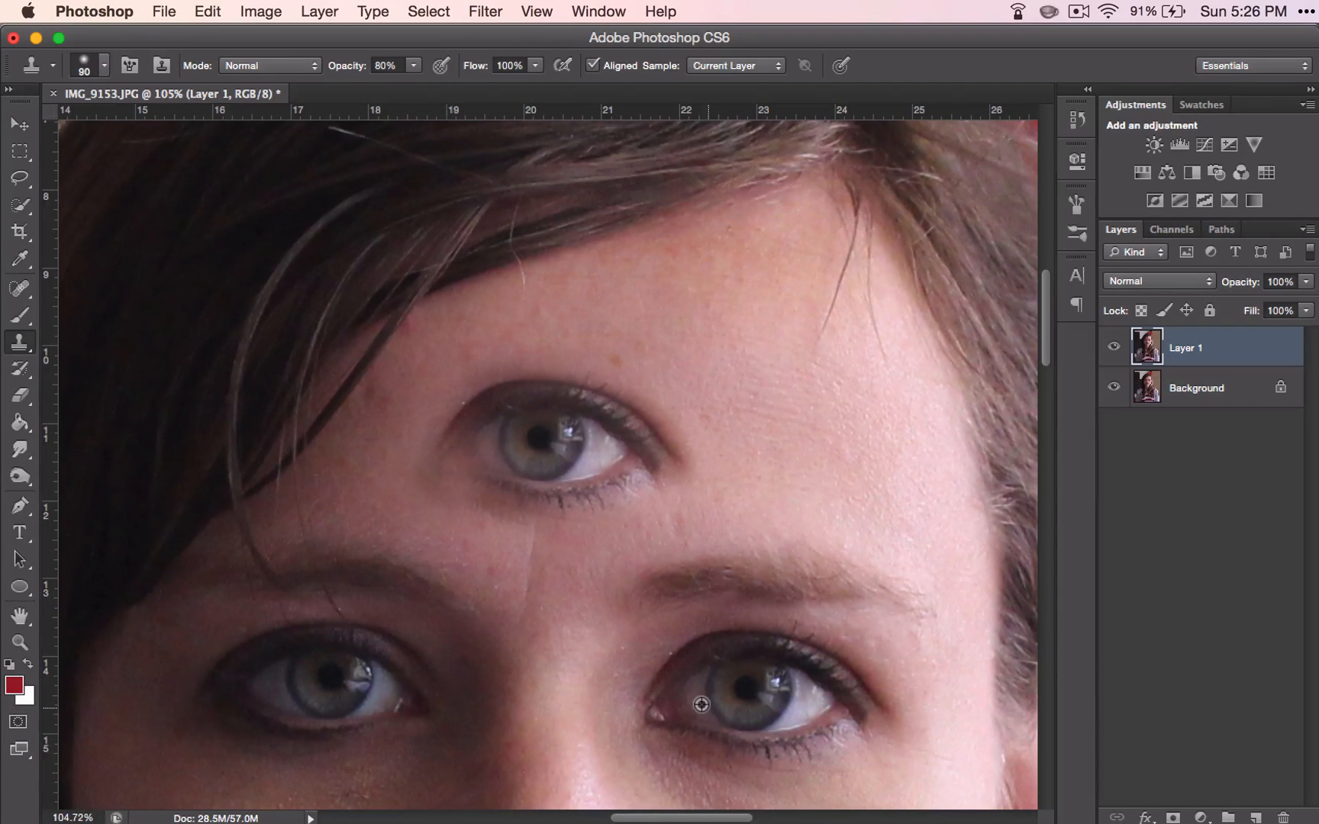
pyautogui.click(475, 461)
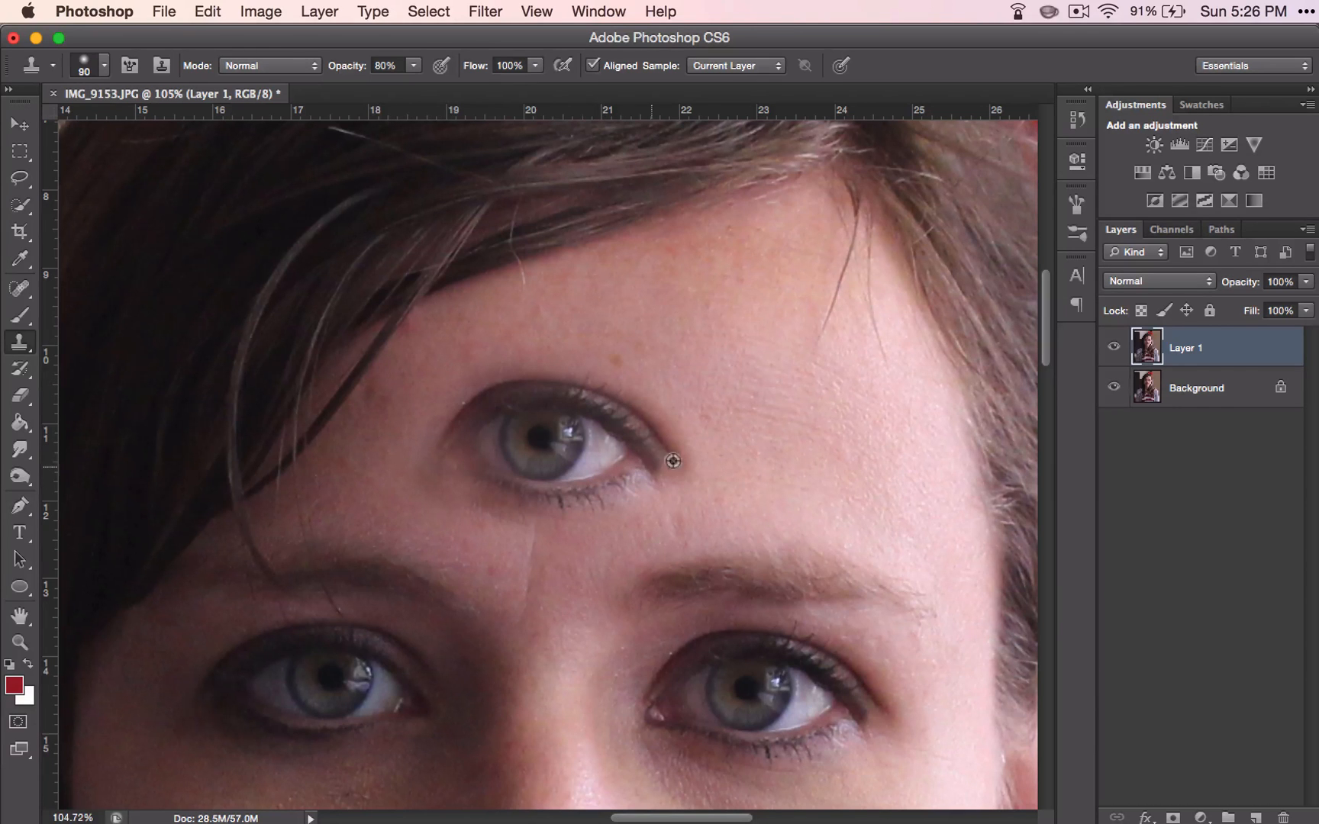
pyautogui.moveTo(660, 471)
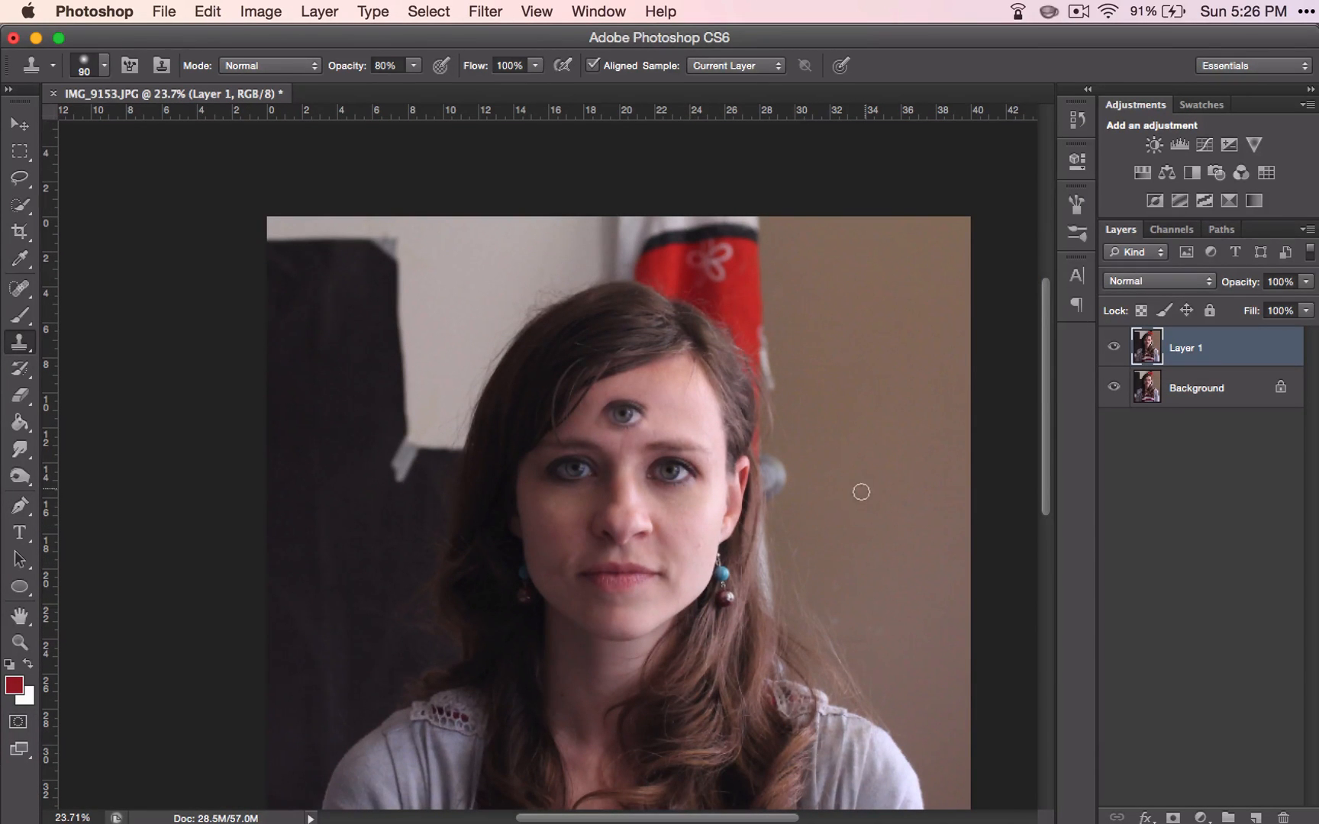
# - Duplicate the Background layer into a Background copy above Layer 1
pyautogui.click(1196, 388)
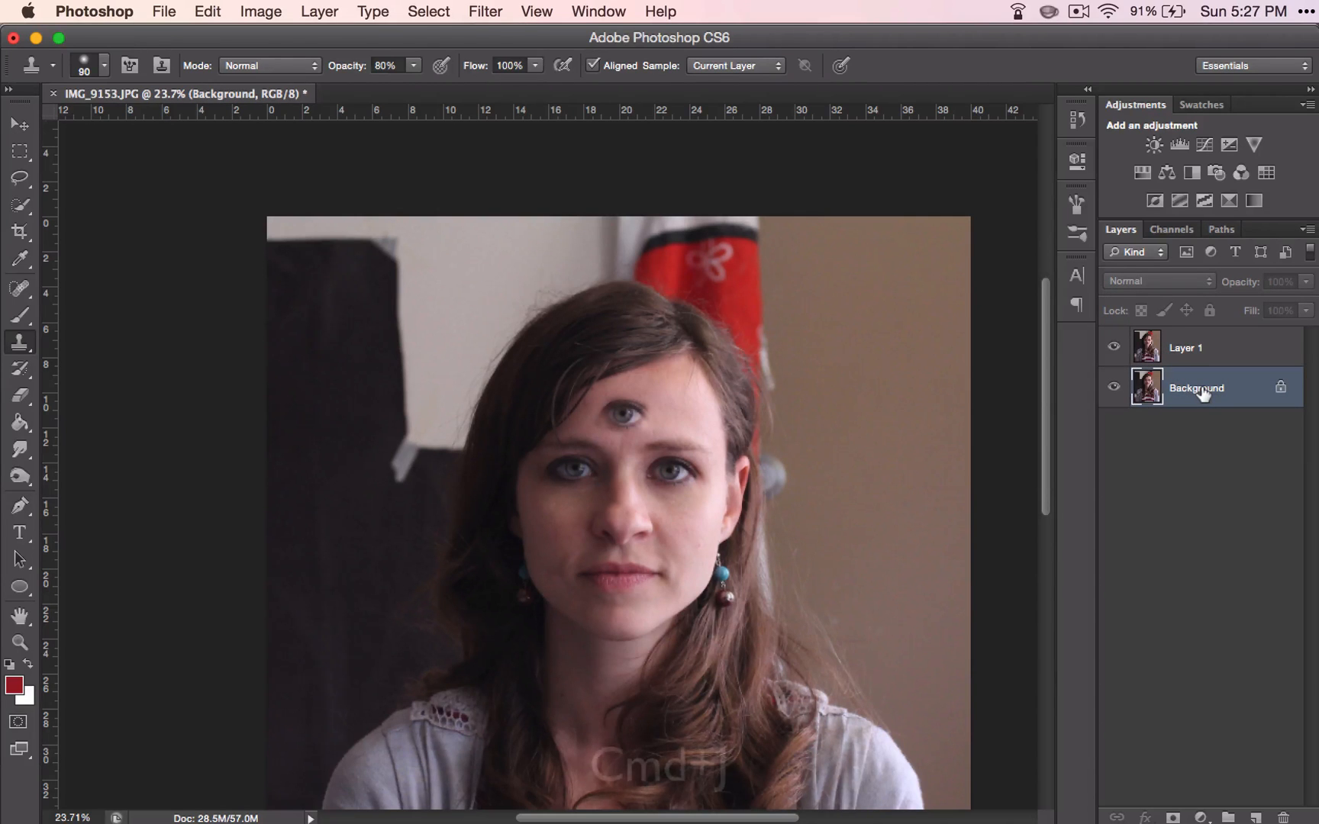
pyautogui.press('cmd+j')
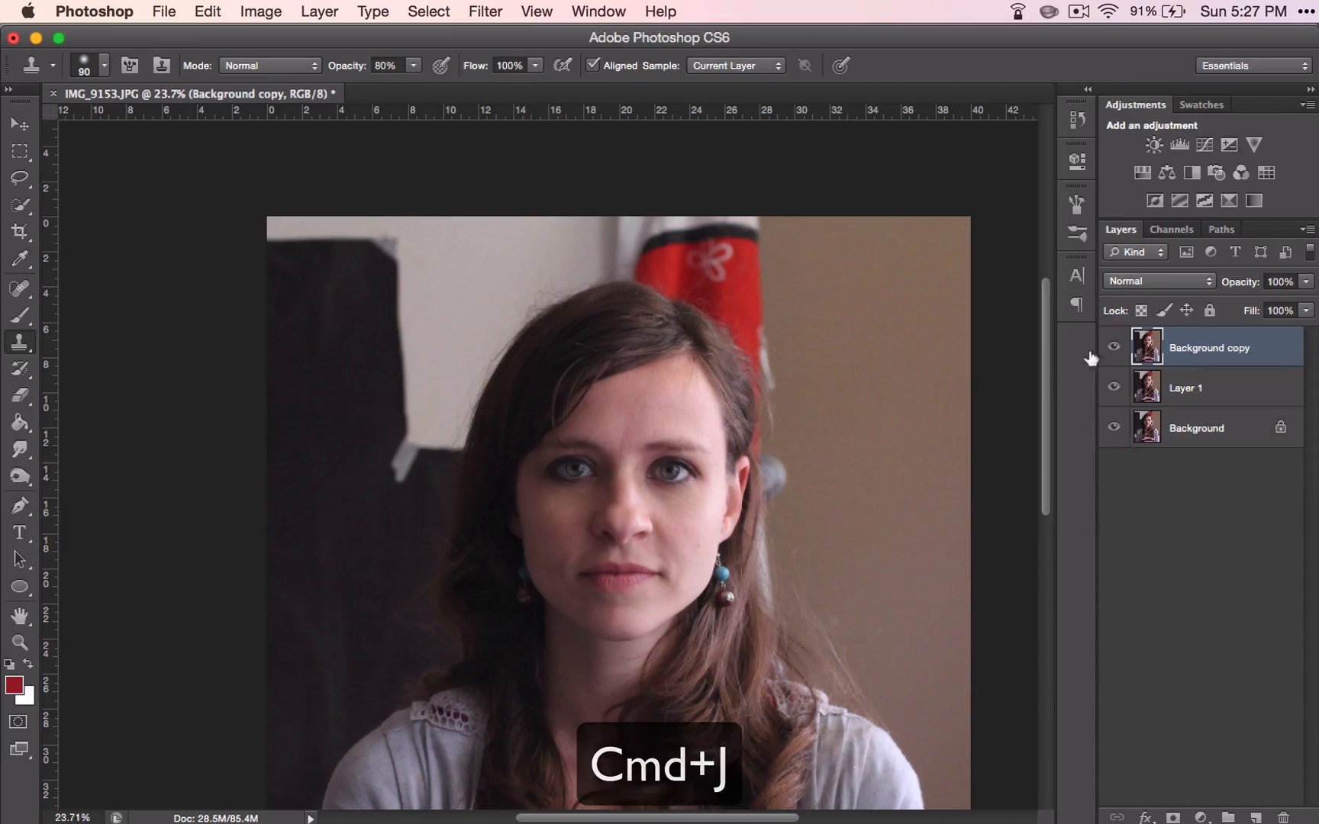
pyautogui.press('cmd+j')
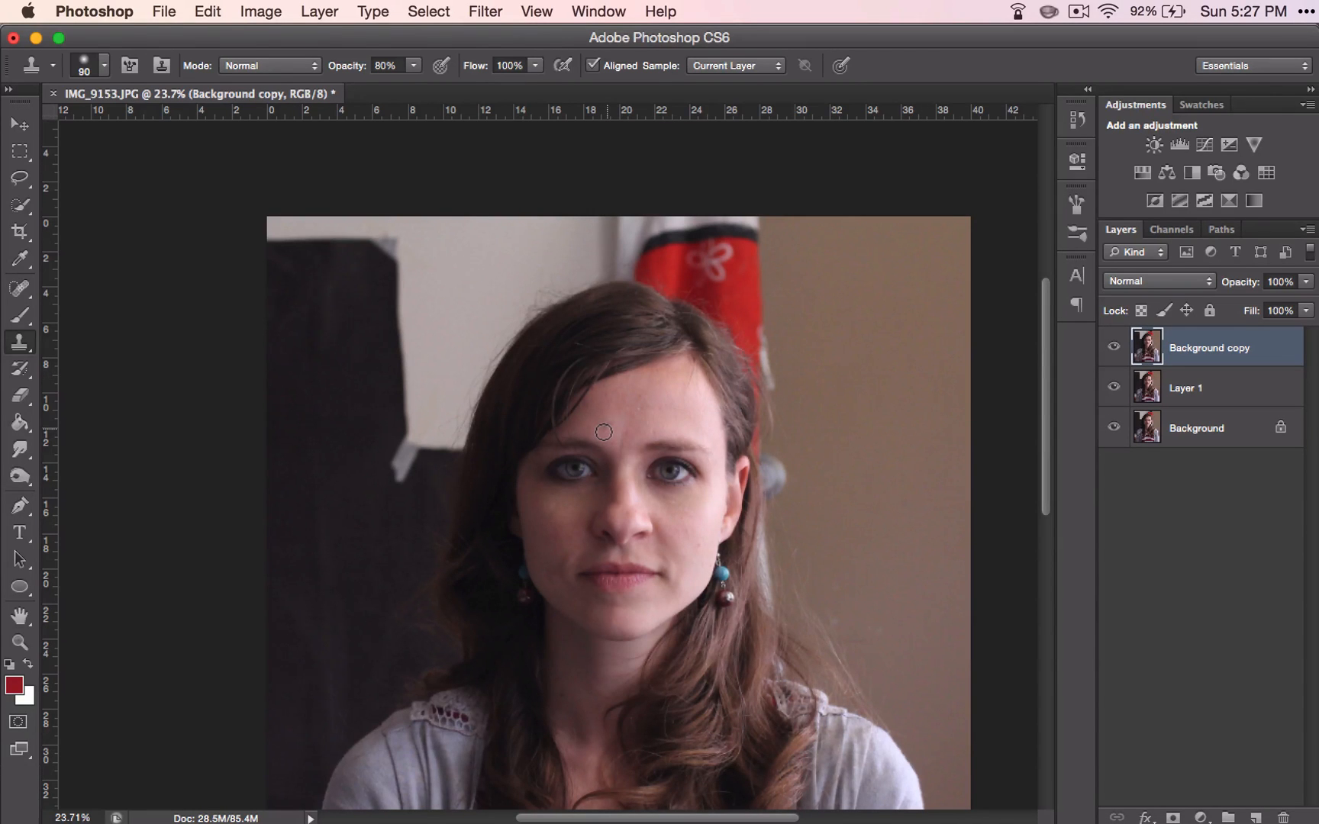
pyautogui.moveTo(623, 439)
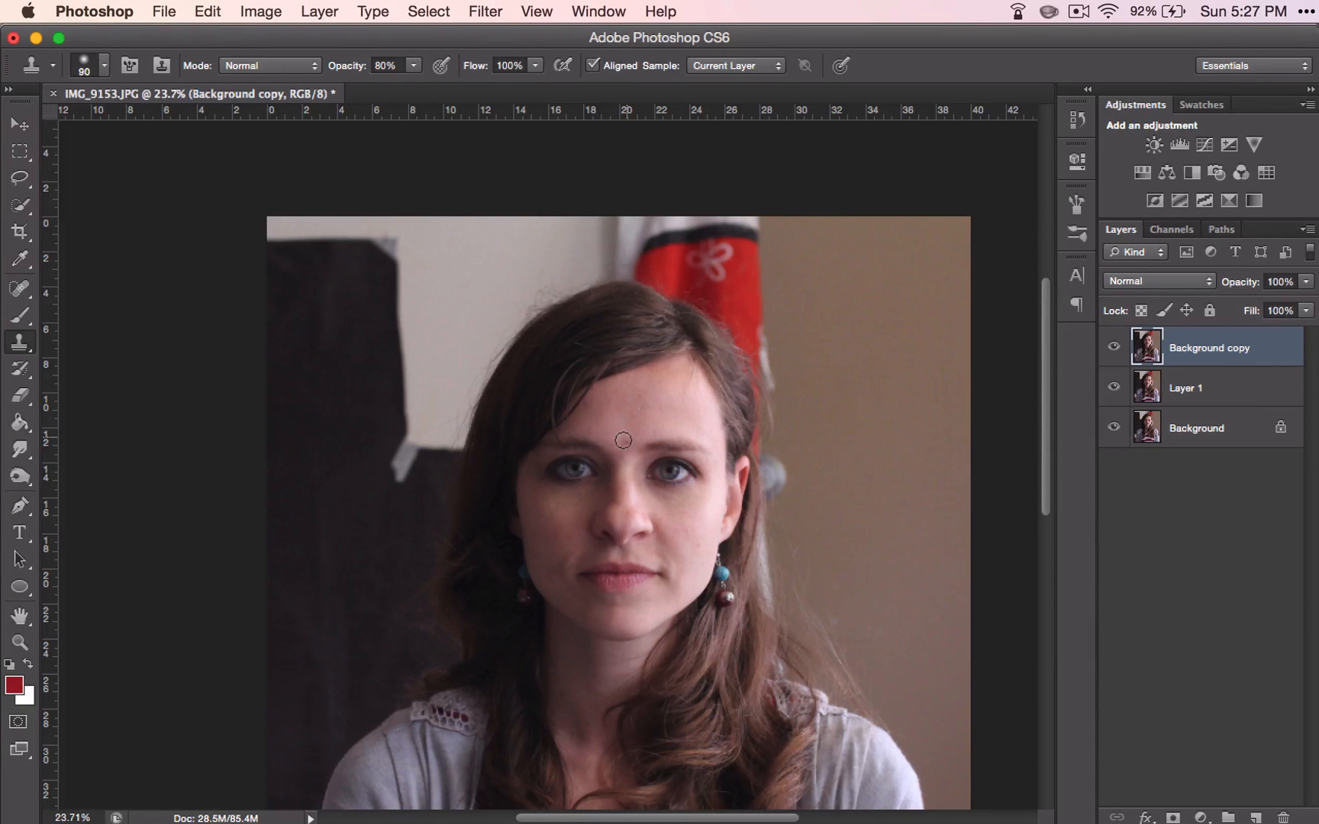
pyautogui.moveTo(119, 281)
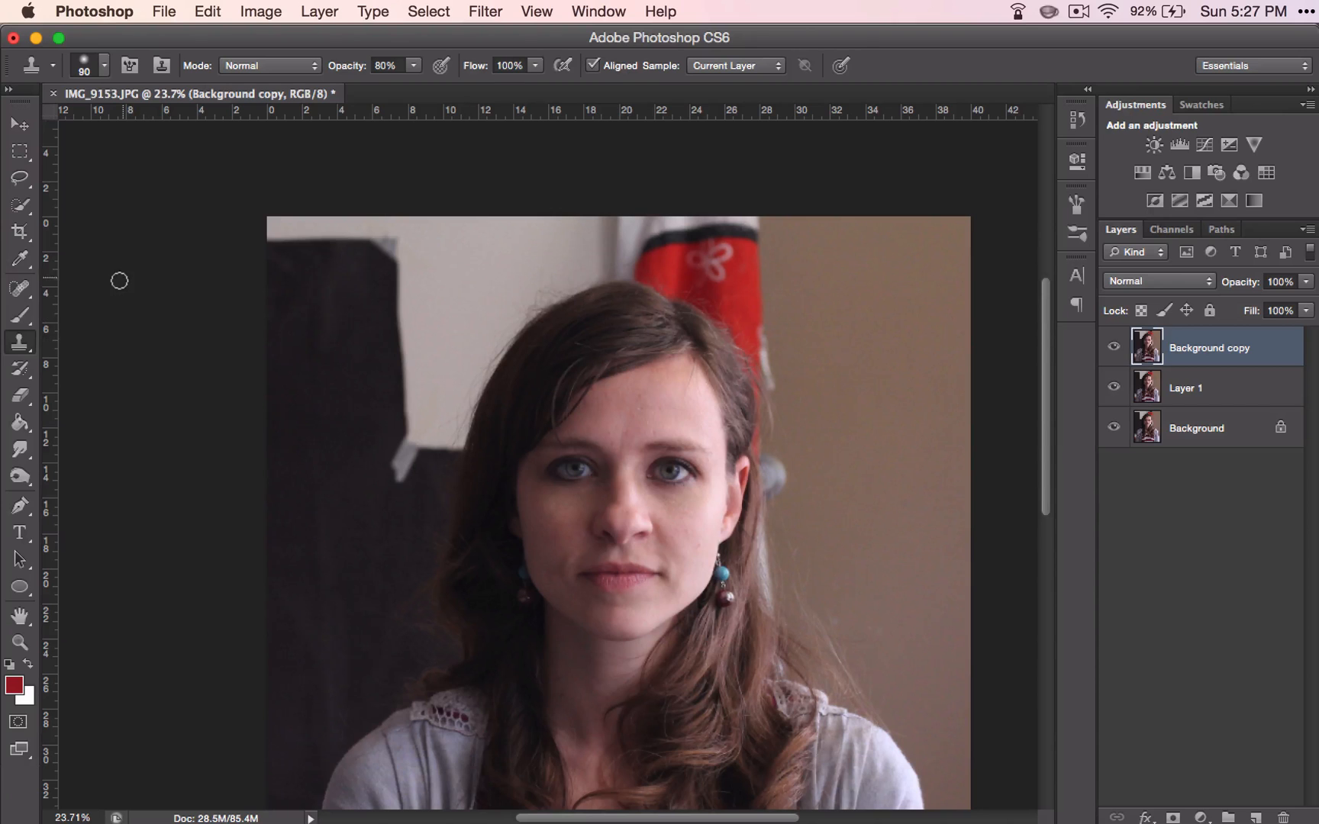
# - Spot-heal two blemishes above the right eyebrow on Background copy, then zoom out
pyautogui.click(19, 288)
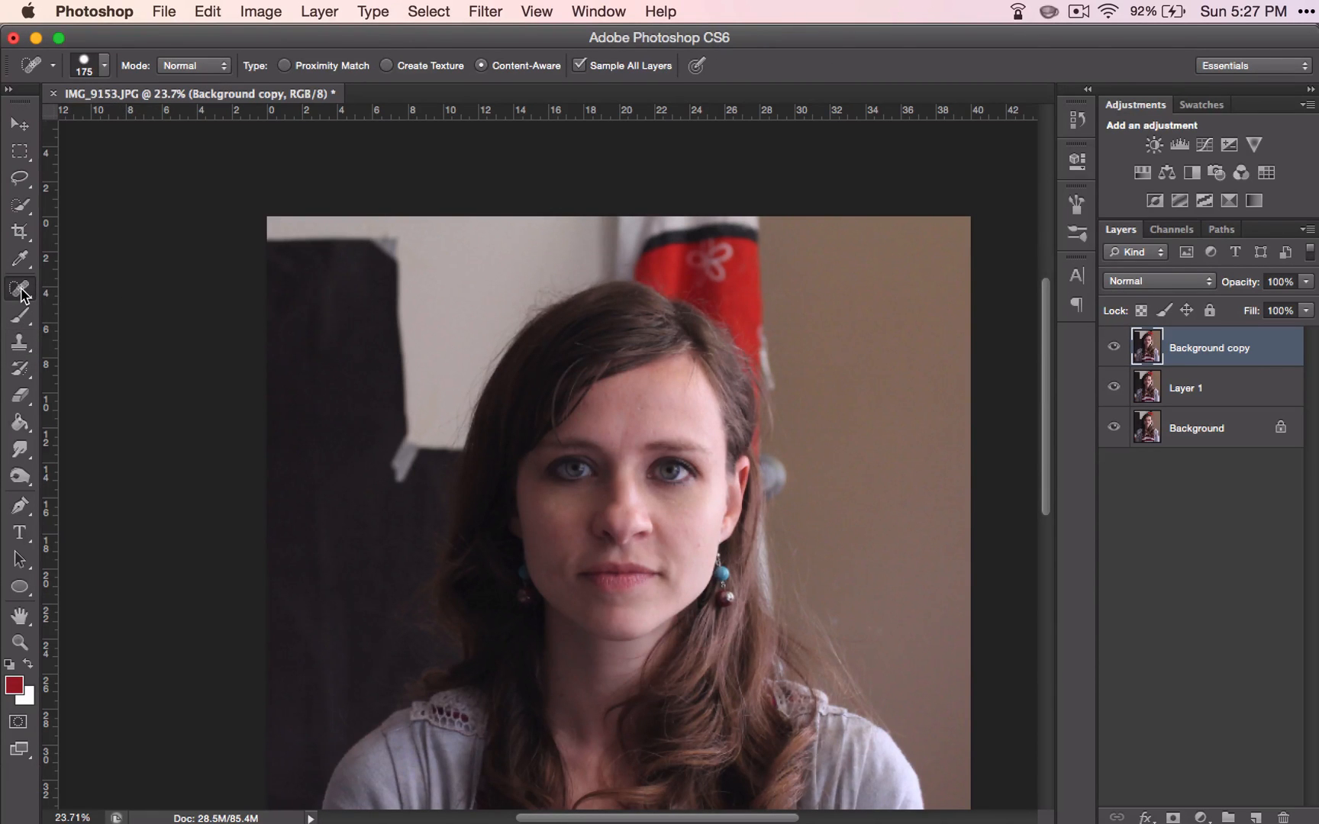
pyautogui.moveTo(245, 372)
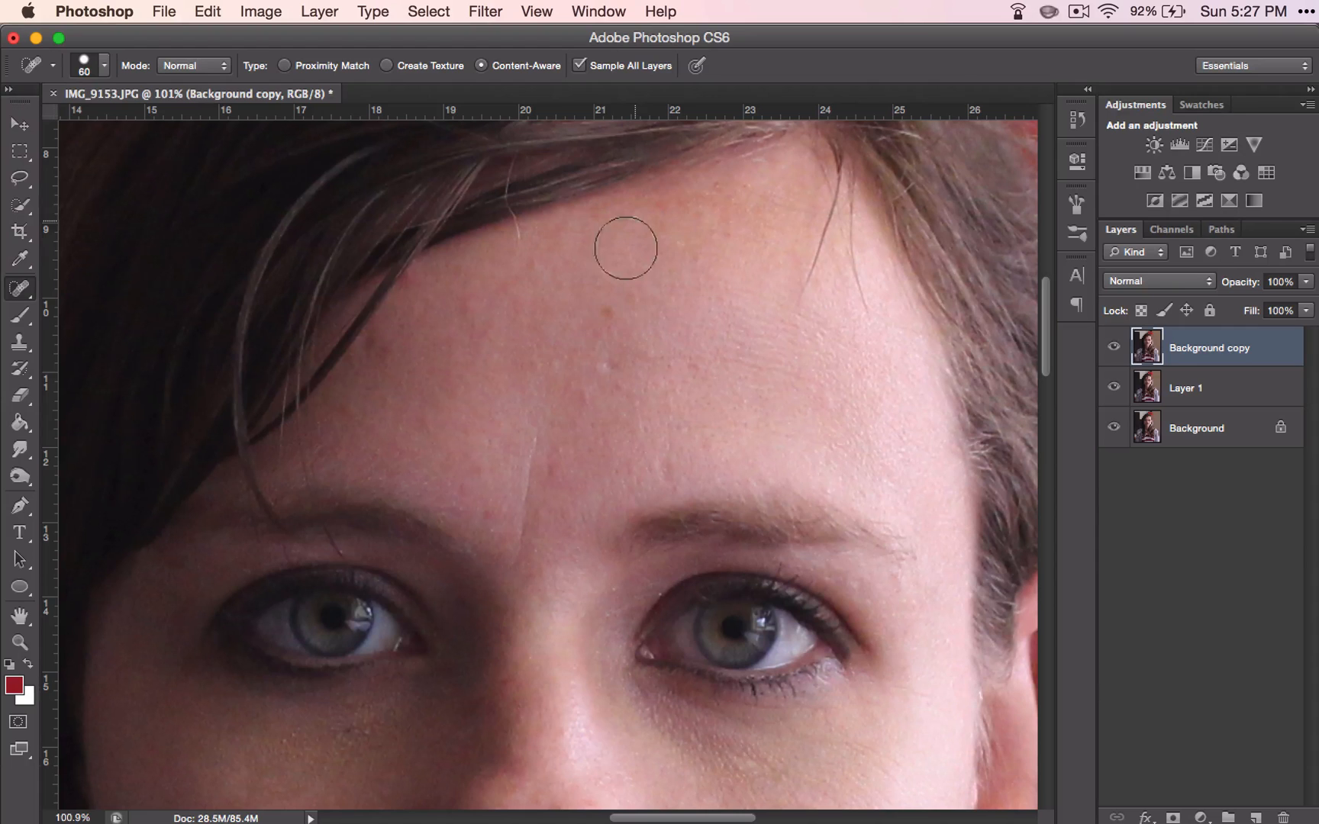
pyautogui.click(625, 248)
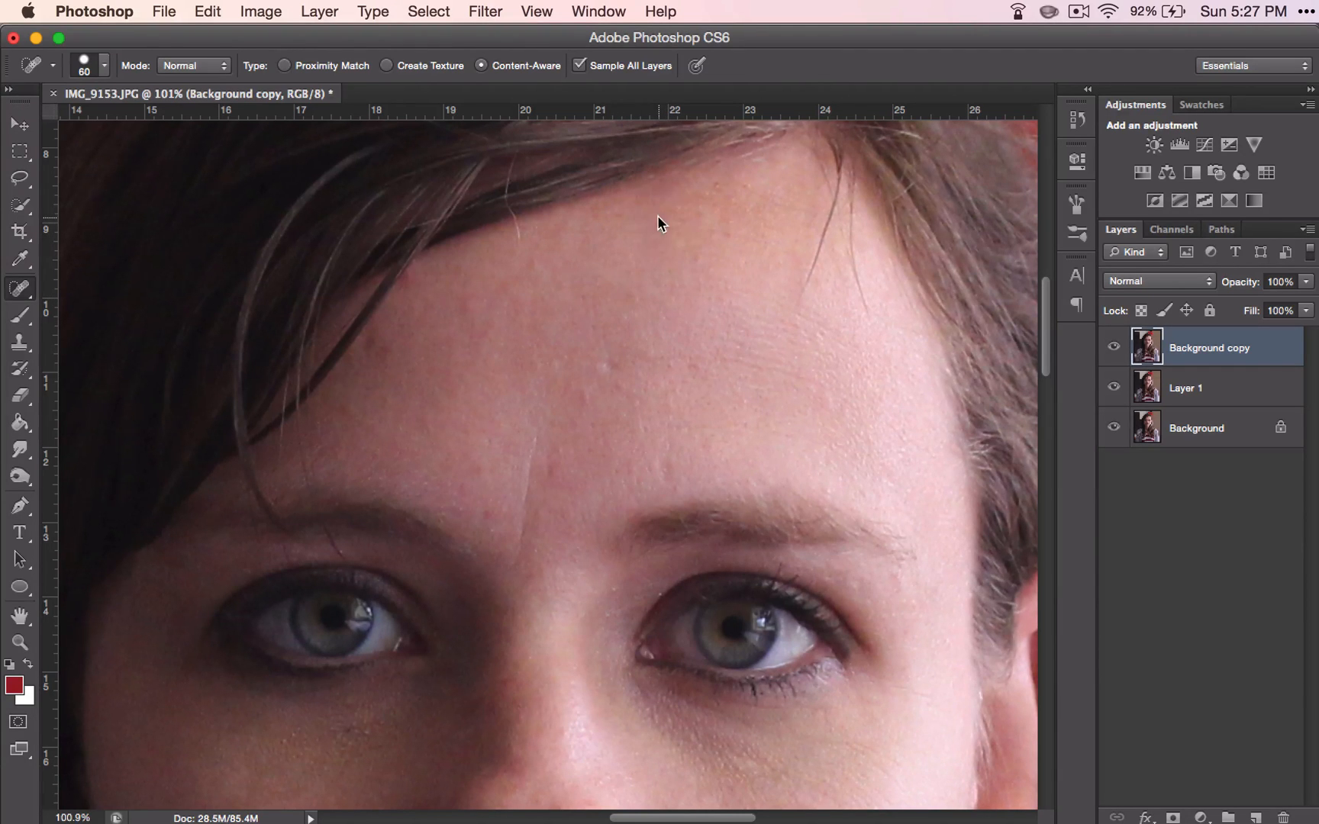
pyautogui.scroll(-3)
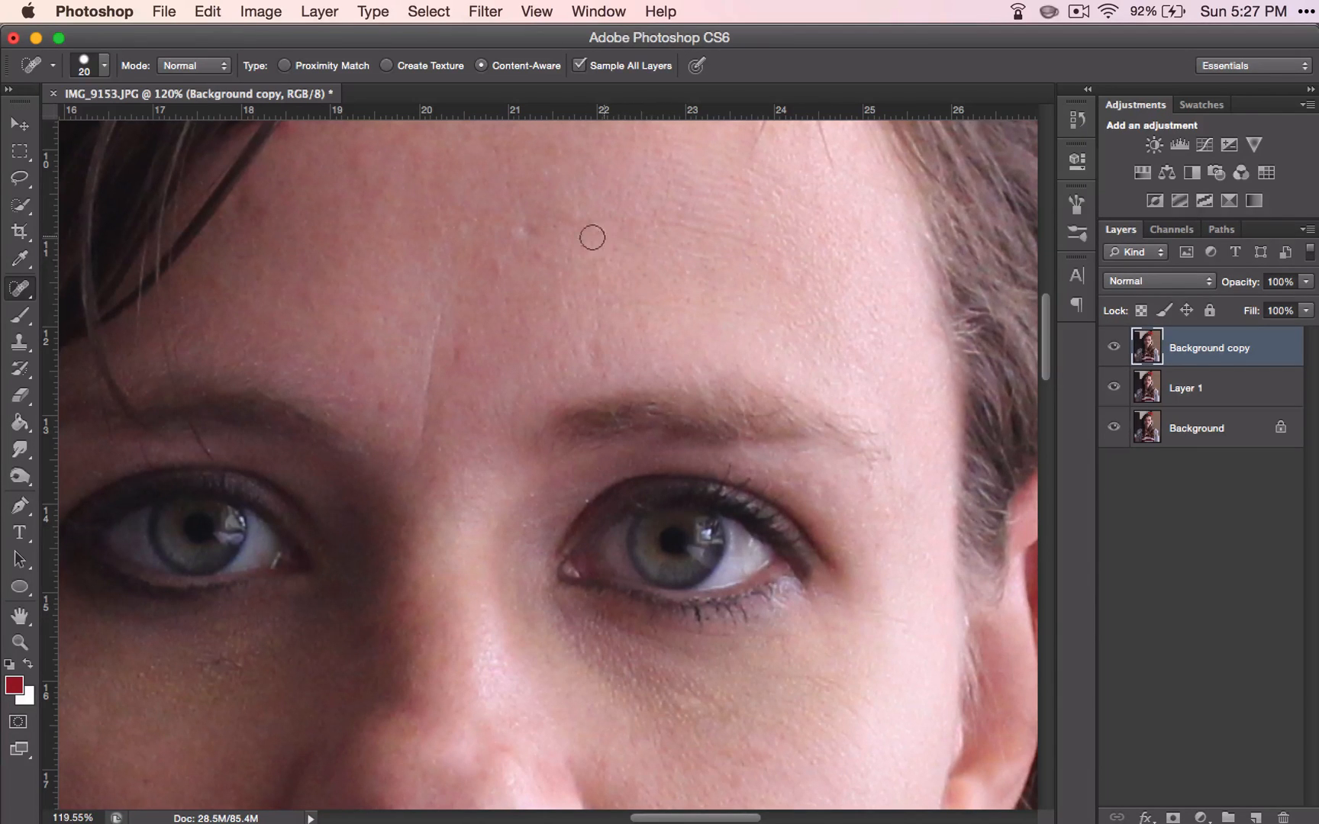
pyautogui.moveTo(547, 224)
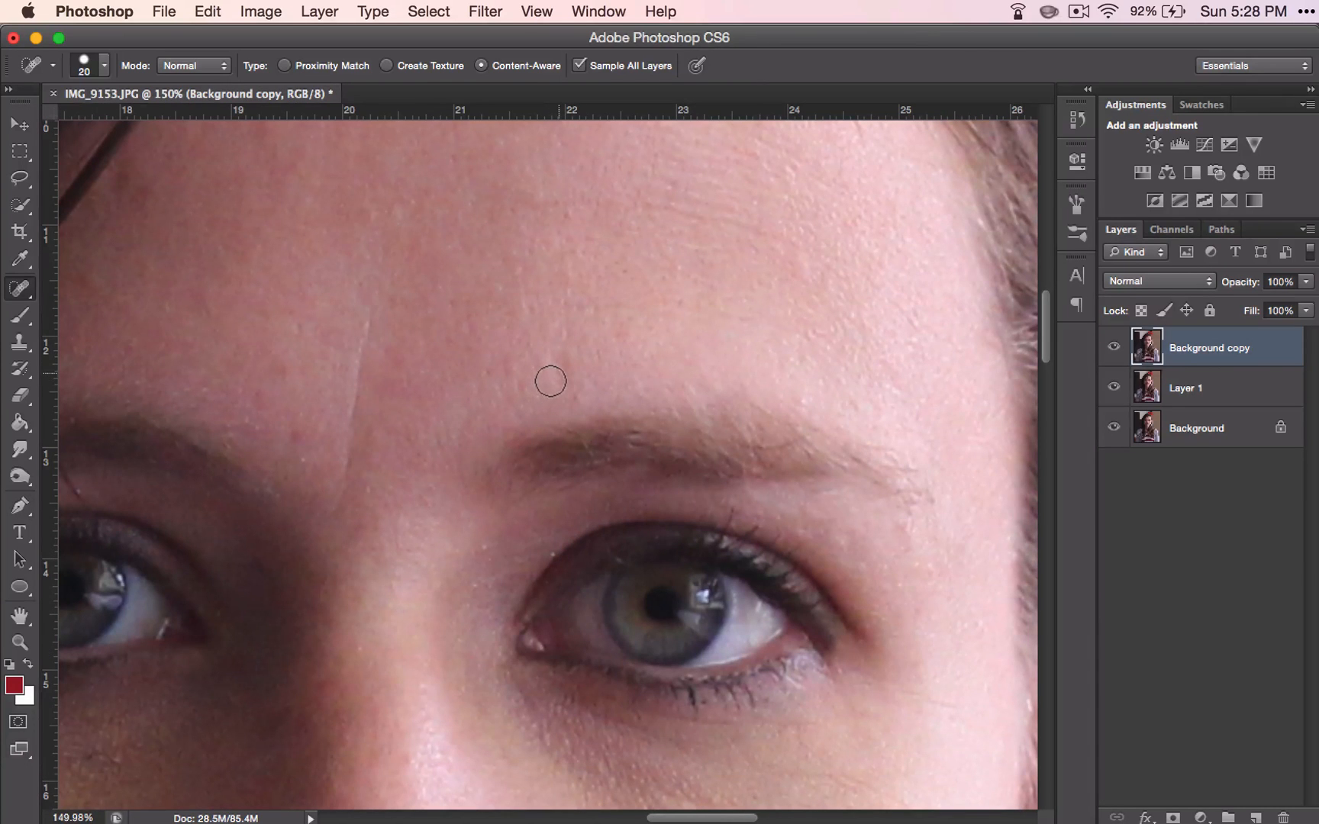
pyautogui.click(551, 381)
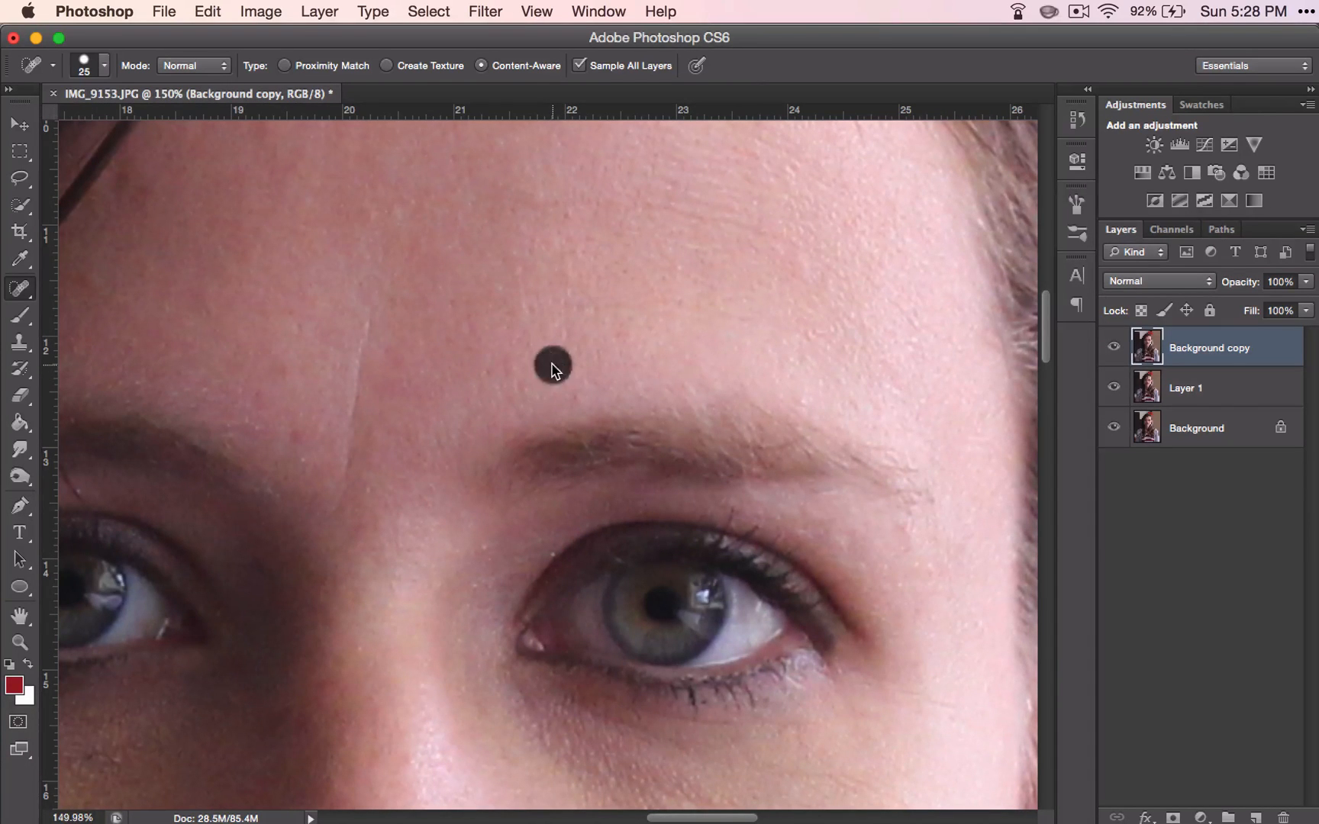
pyautogui.click(553, 368)
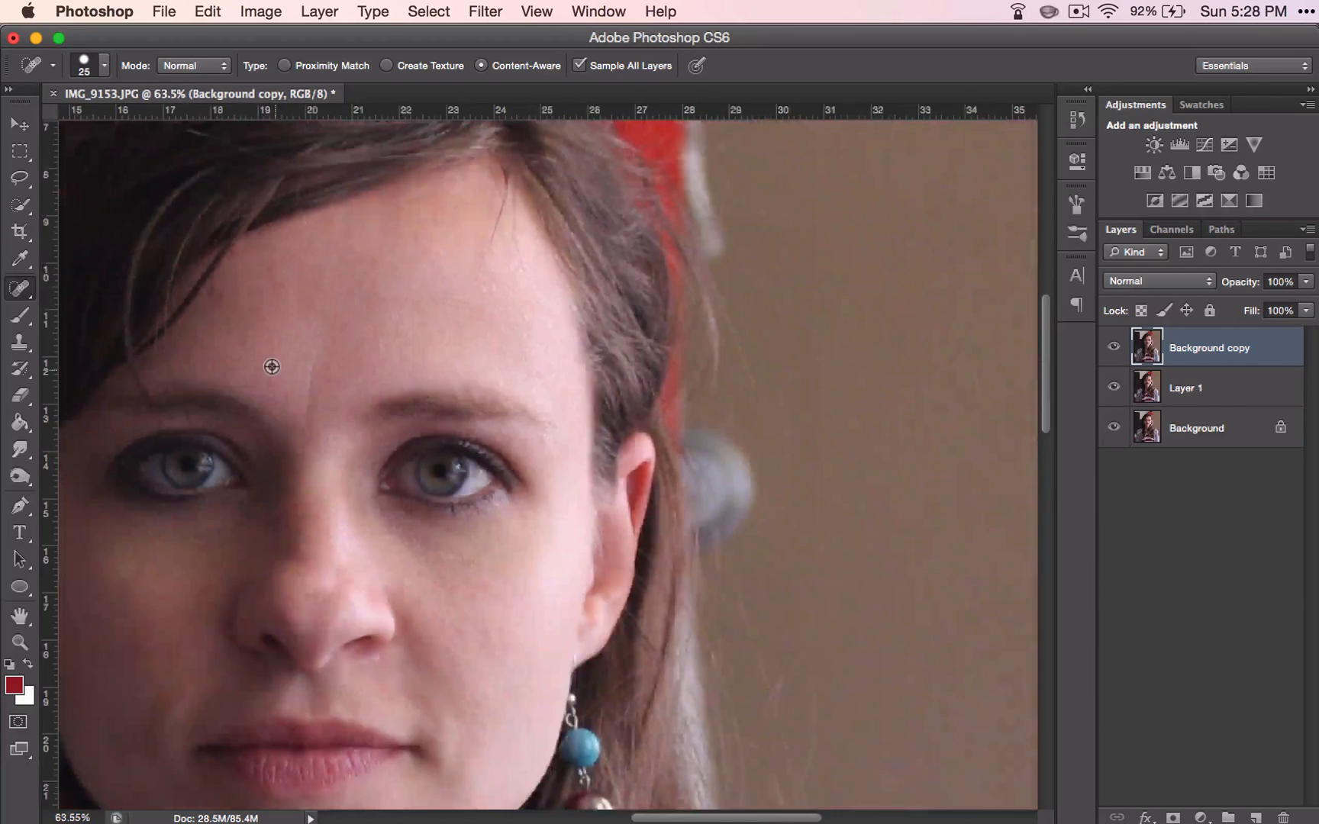
pyautogui.press('cmd+minus')
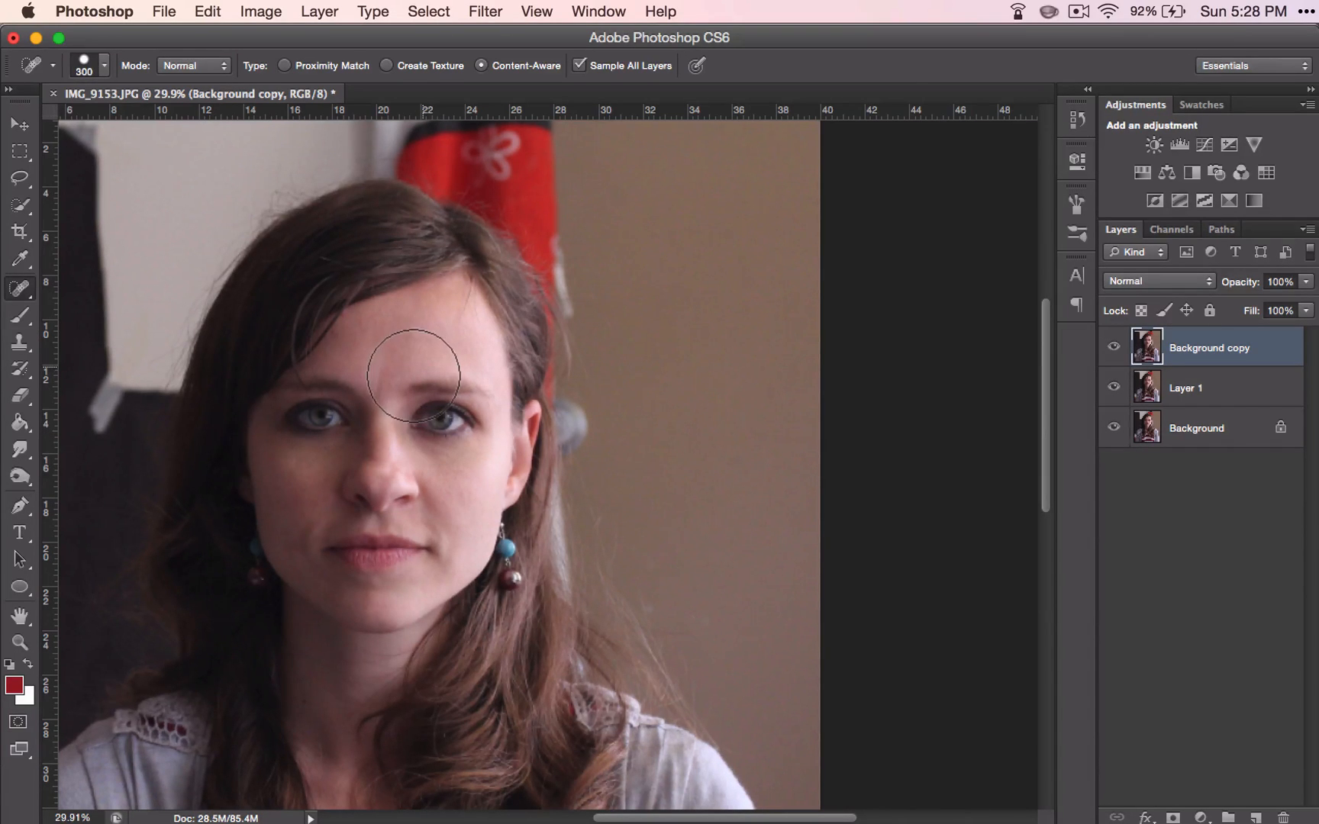
pyautogui.moveTo(425, 389)
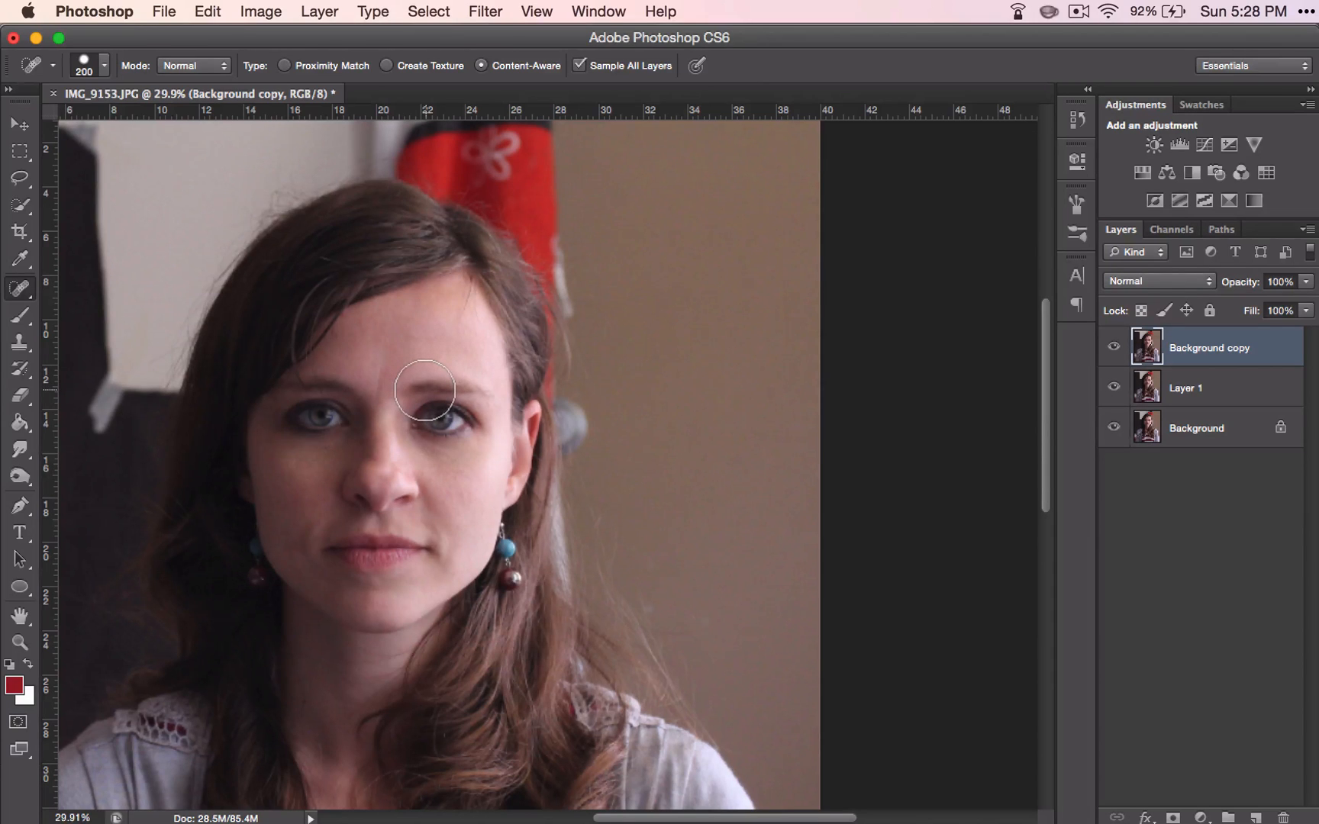
pyautogui.moveTo(425, 380)
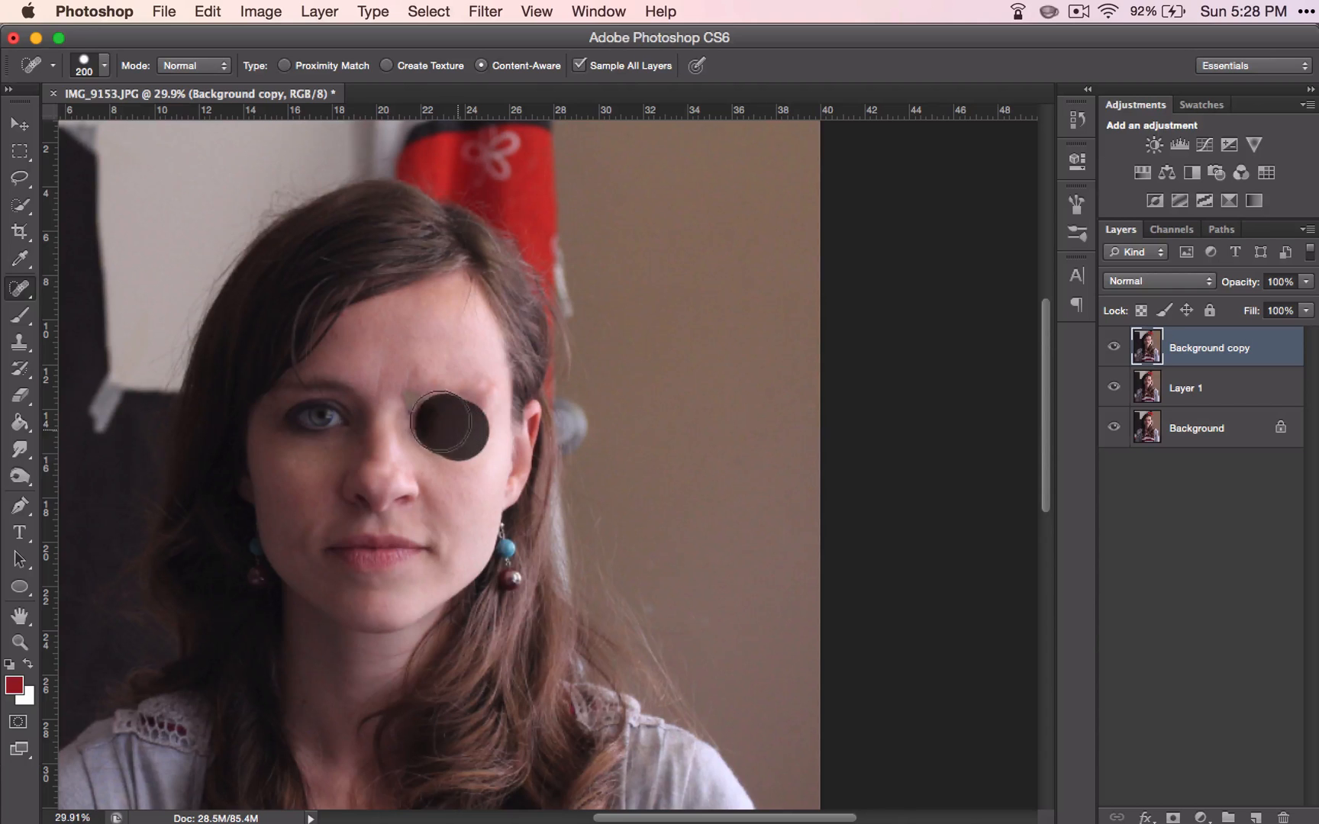
# - Heal over the right eye, its dark surroundings and leftover smudges with a 200 px Spot Healing Brush
pyautogui.click(448, 420)
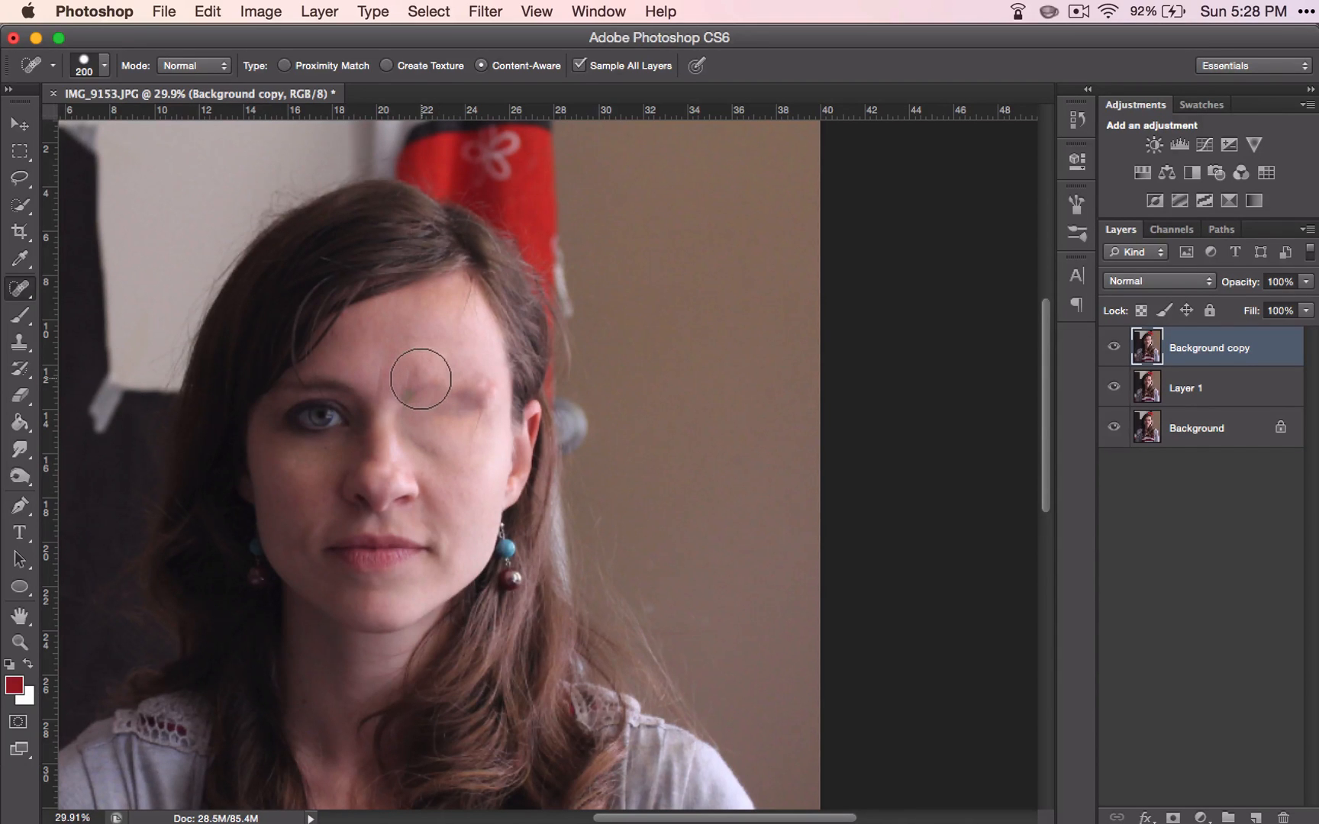
pyautogui.click(404, 383)
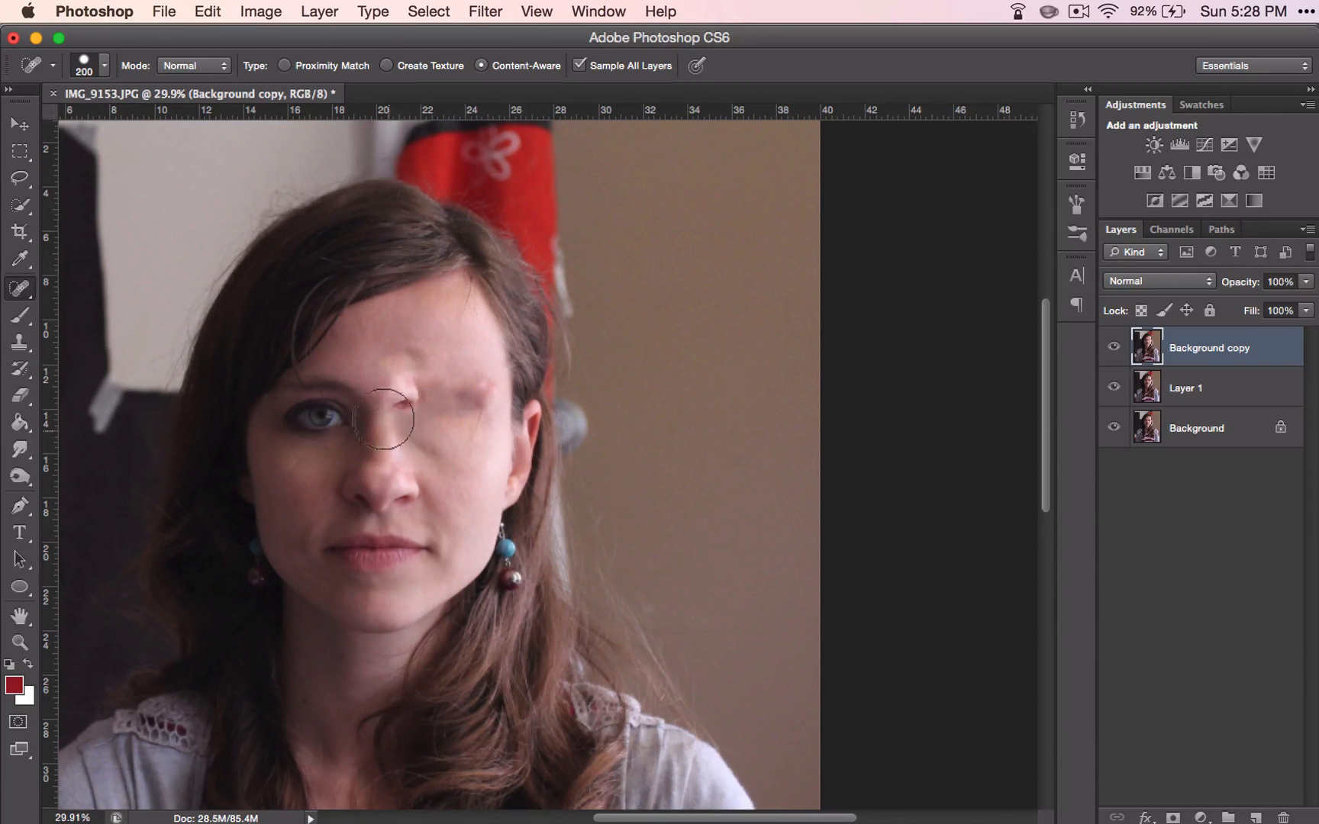
pyautogui.moveTo(395, 393)
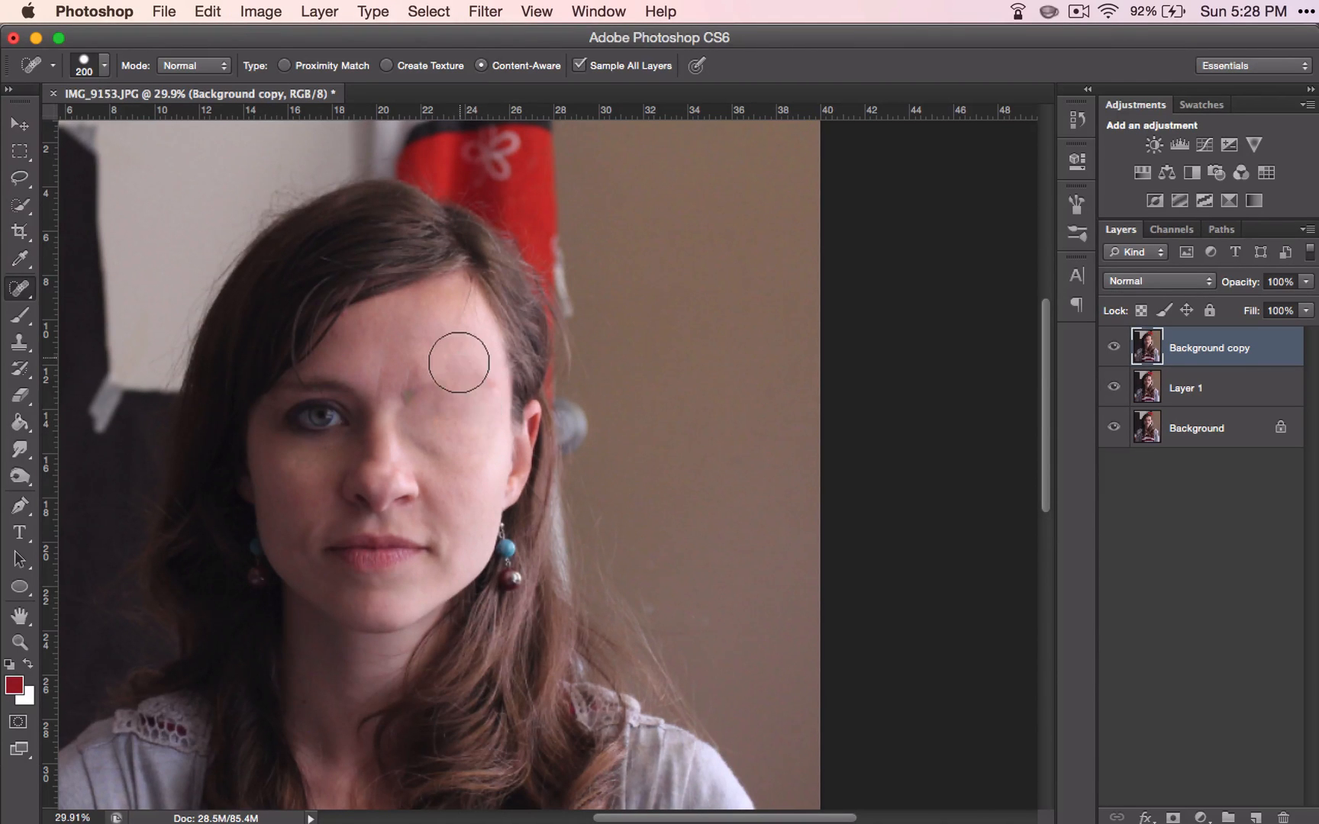
pyautogui.click(459, 362)
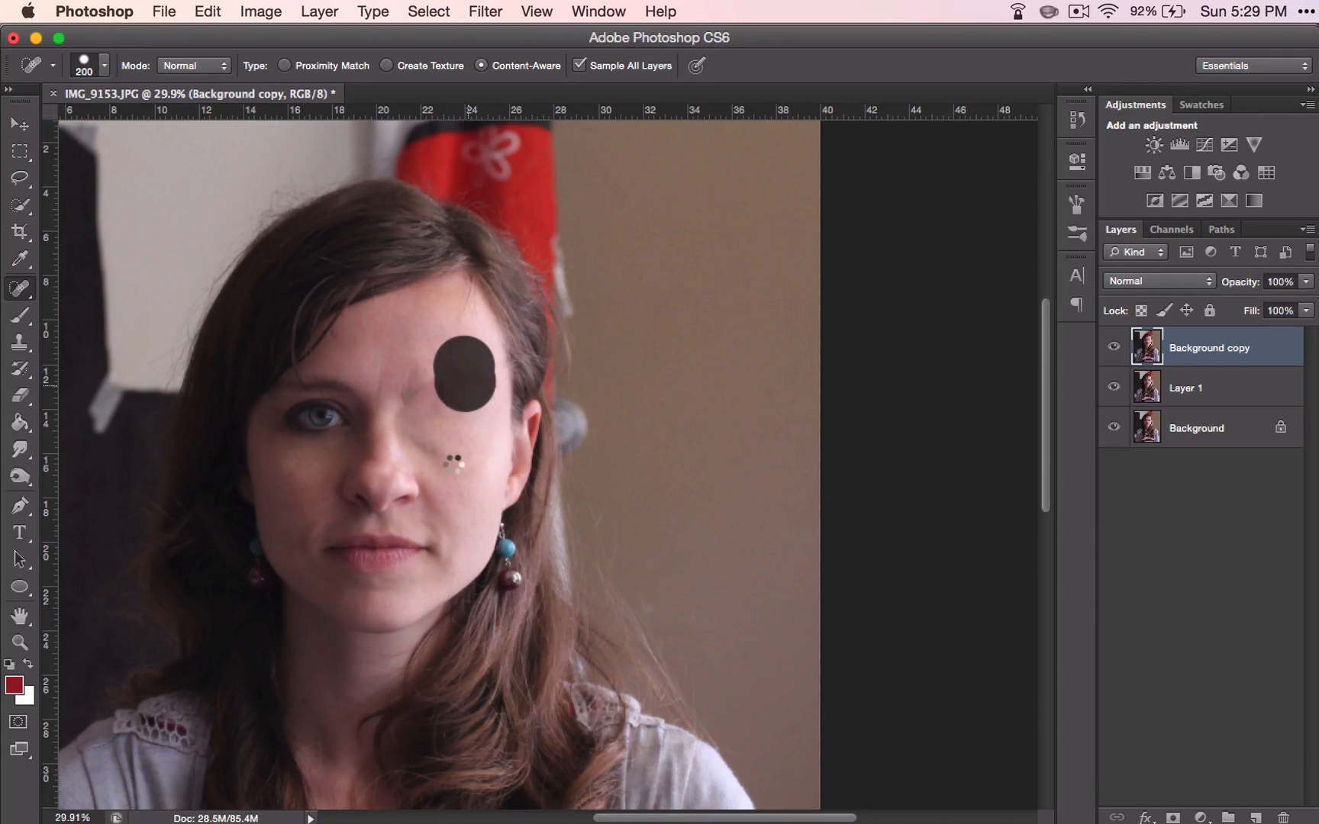
pyautogui.click(450, 378)
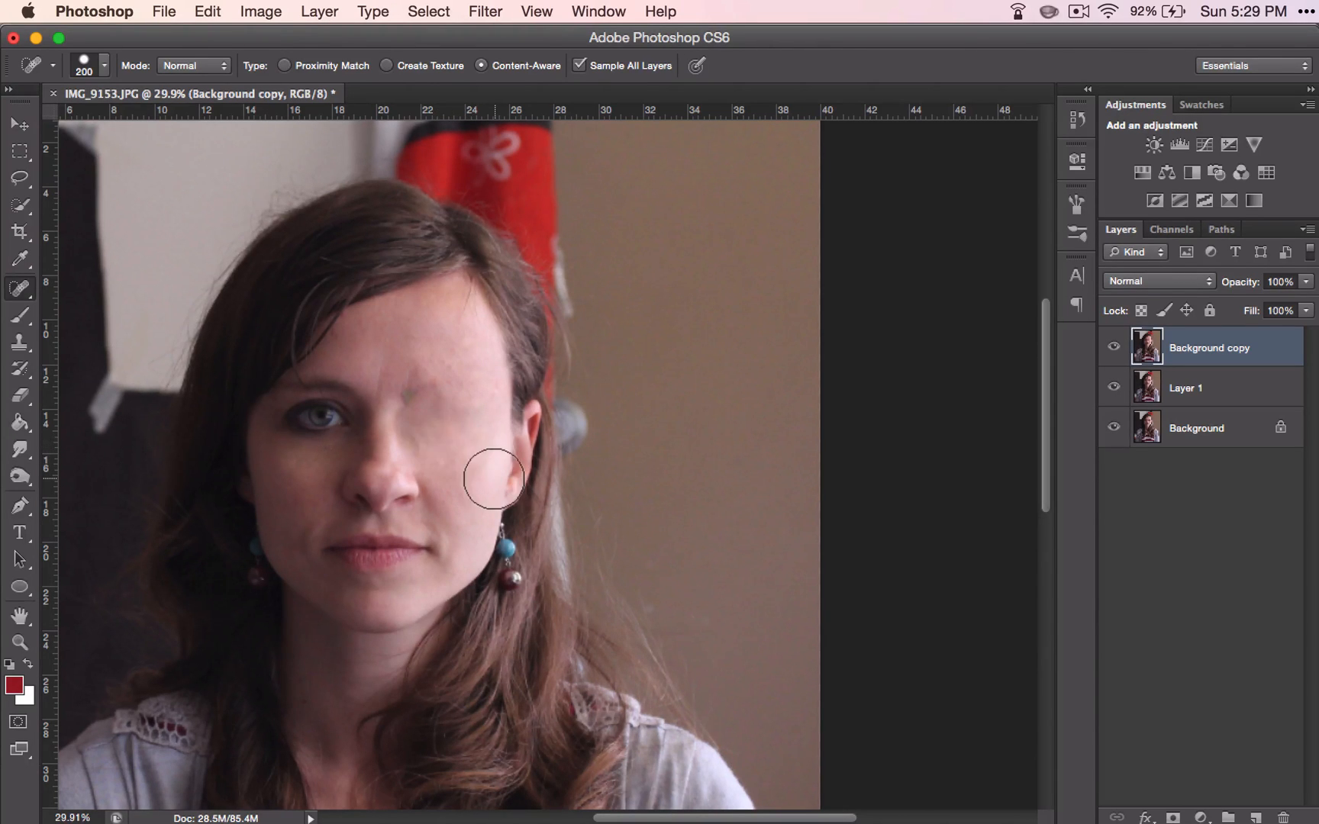
pyautogui.moveTo(422, 417)
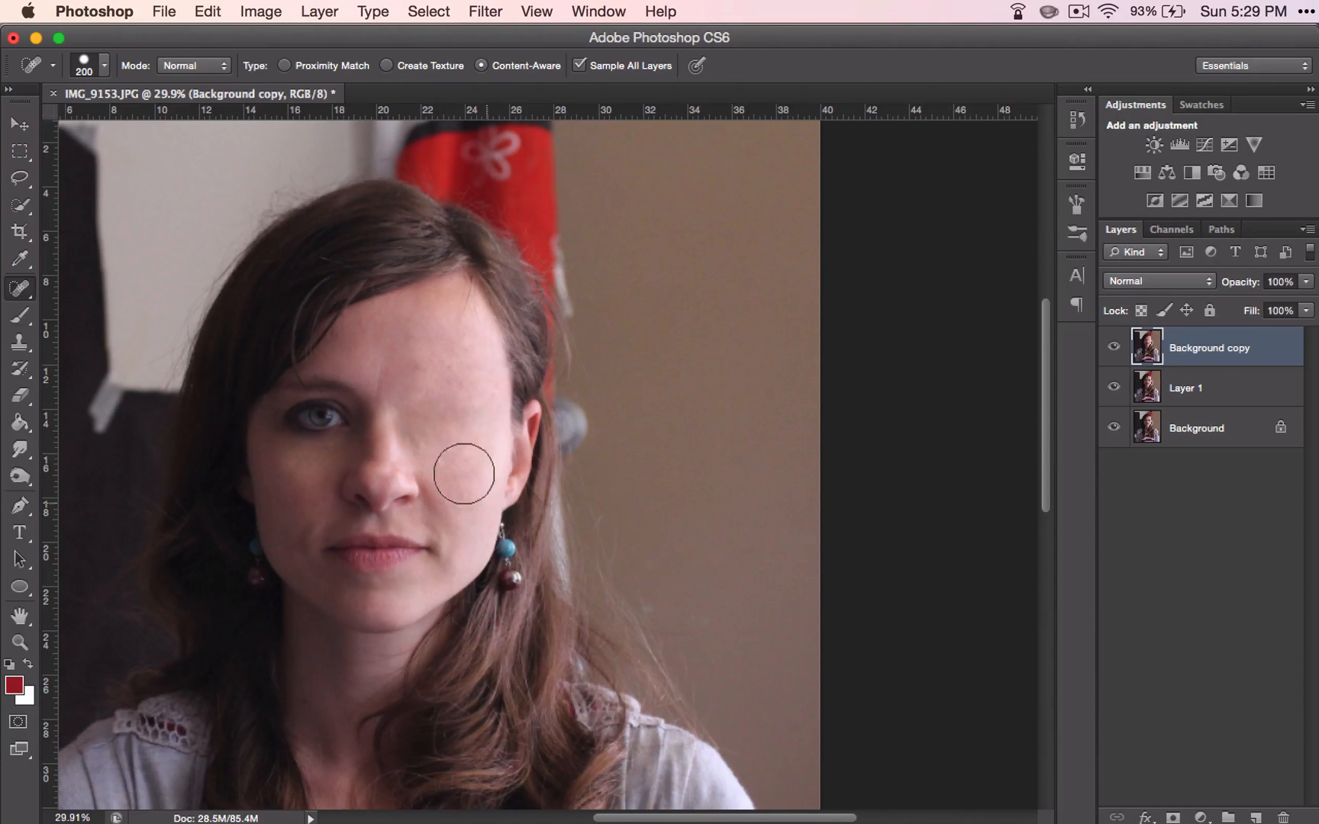
pyautogui.moveTo(413, 397)
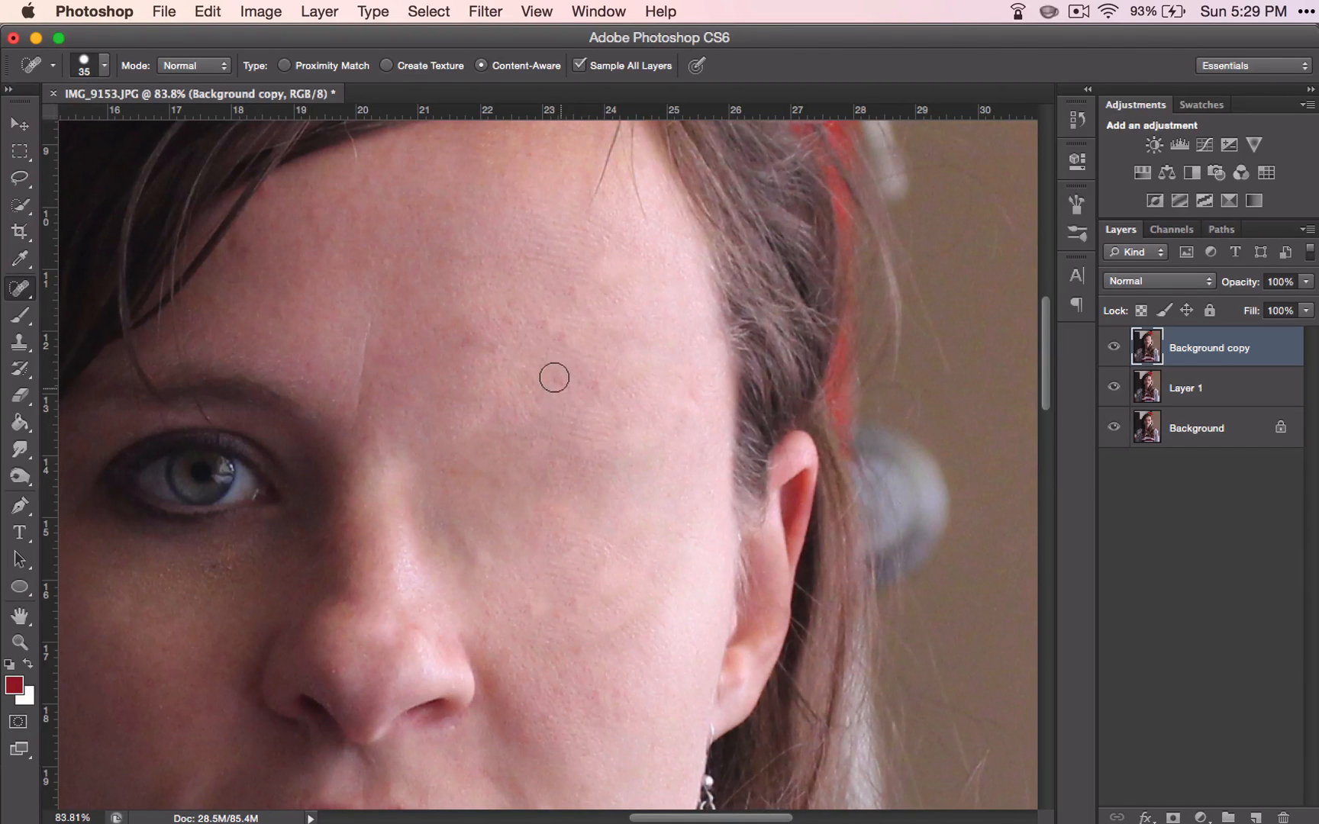
pyautogui.moveTo(592, 380)
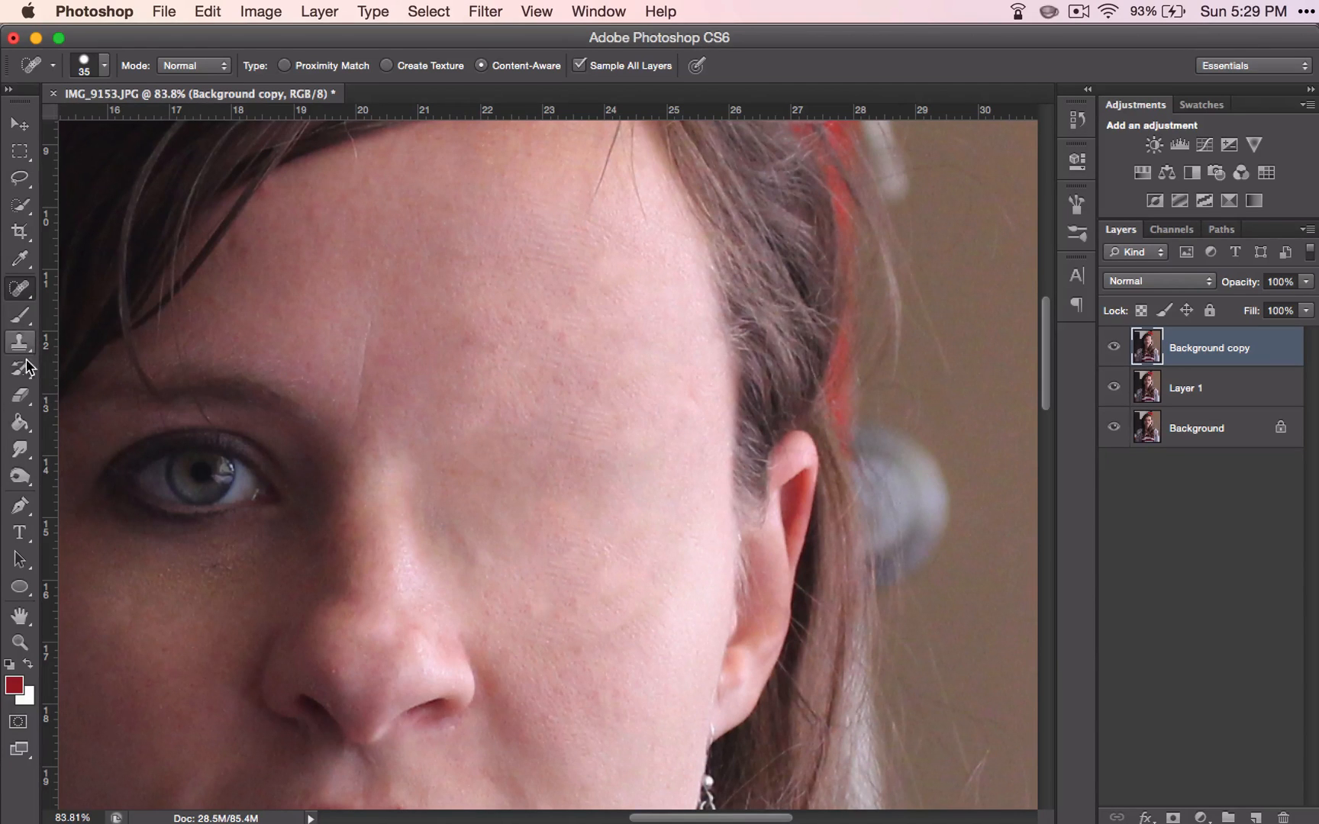
# - Clone clean skin over the patchy forehead area using the Clone Stamp at 80% opacity
pyautogui.click(19, 343)
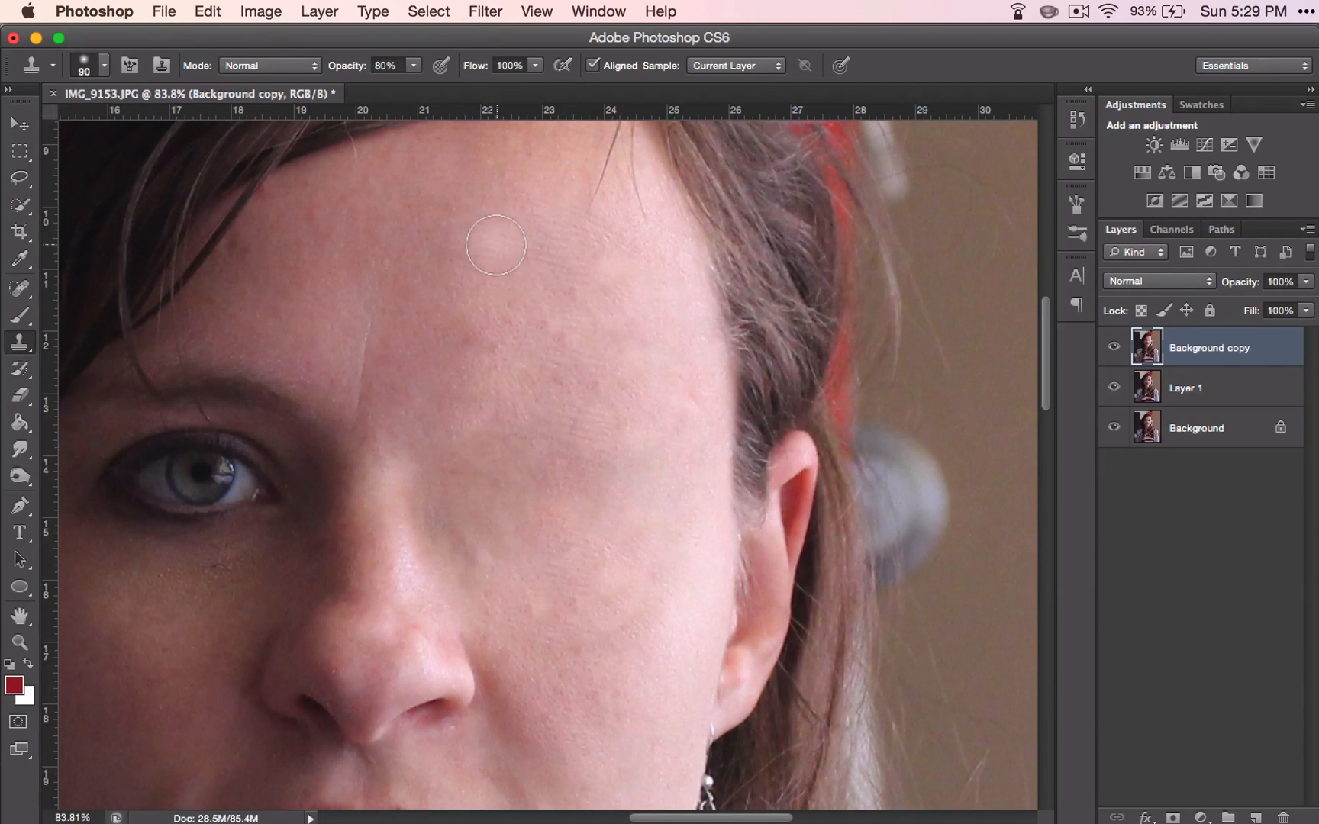
pyautogui.click(495, 245)
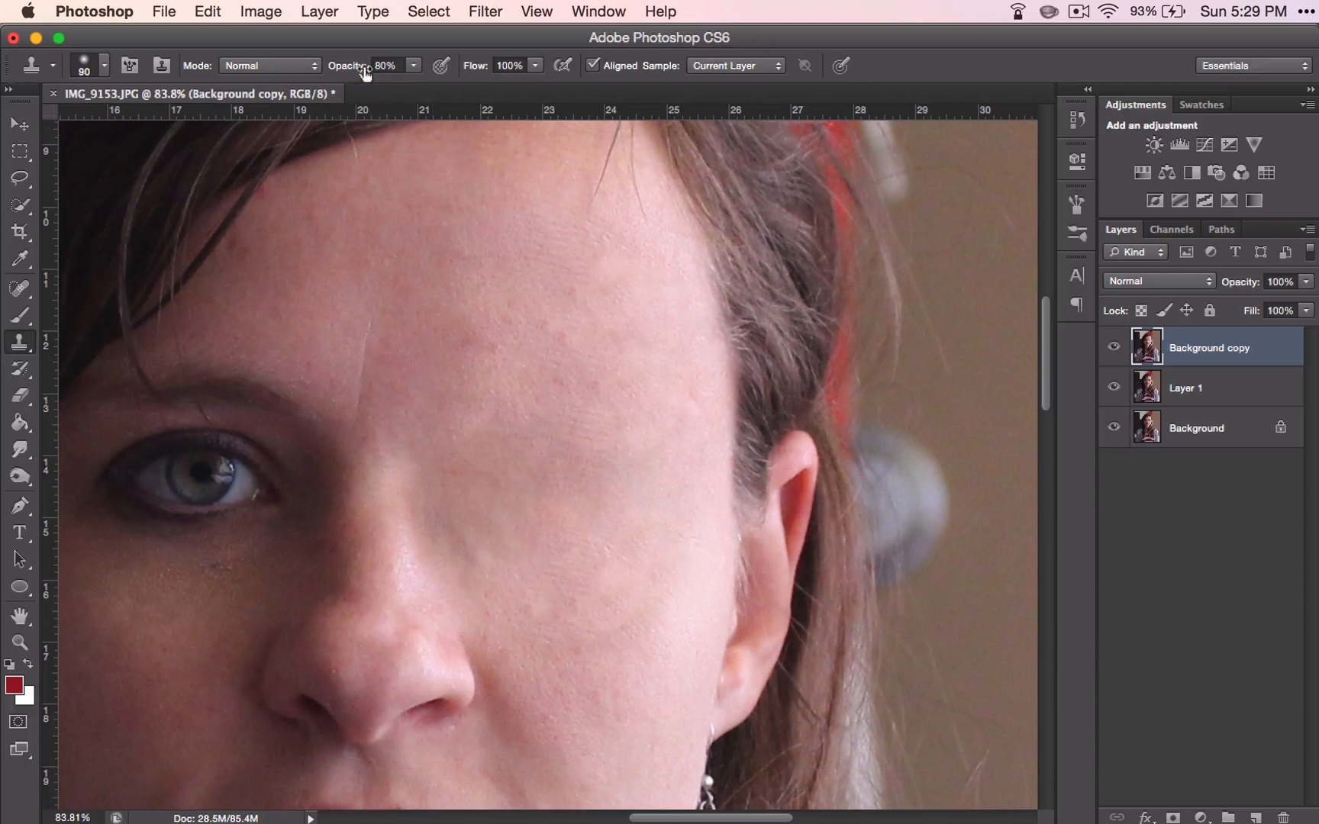
pyautogui.moveTo(376, 41)
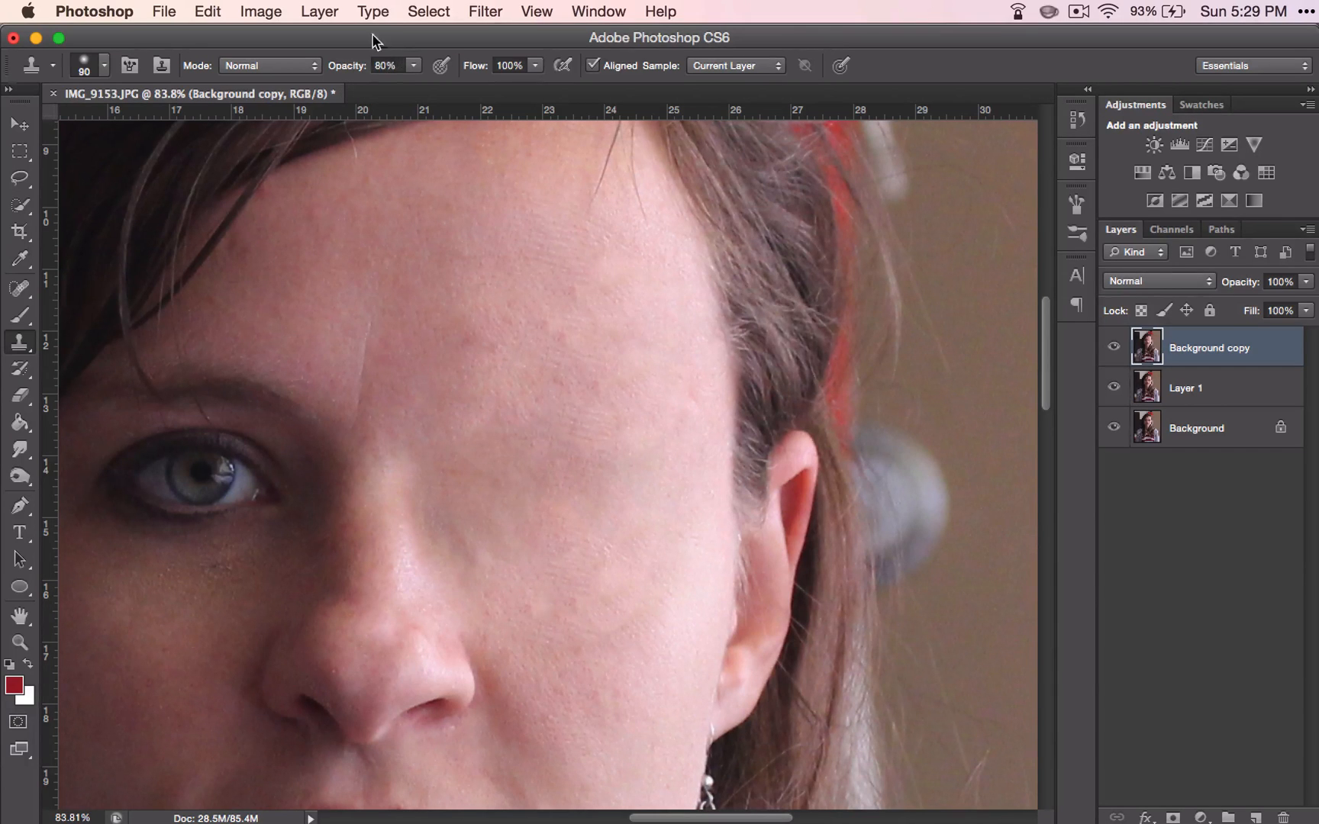
pyautogui.moveTo(513, 246)
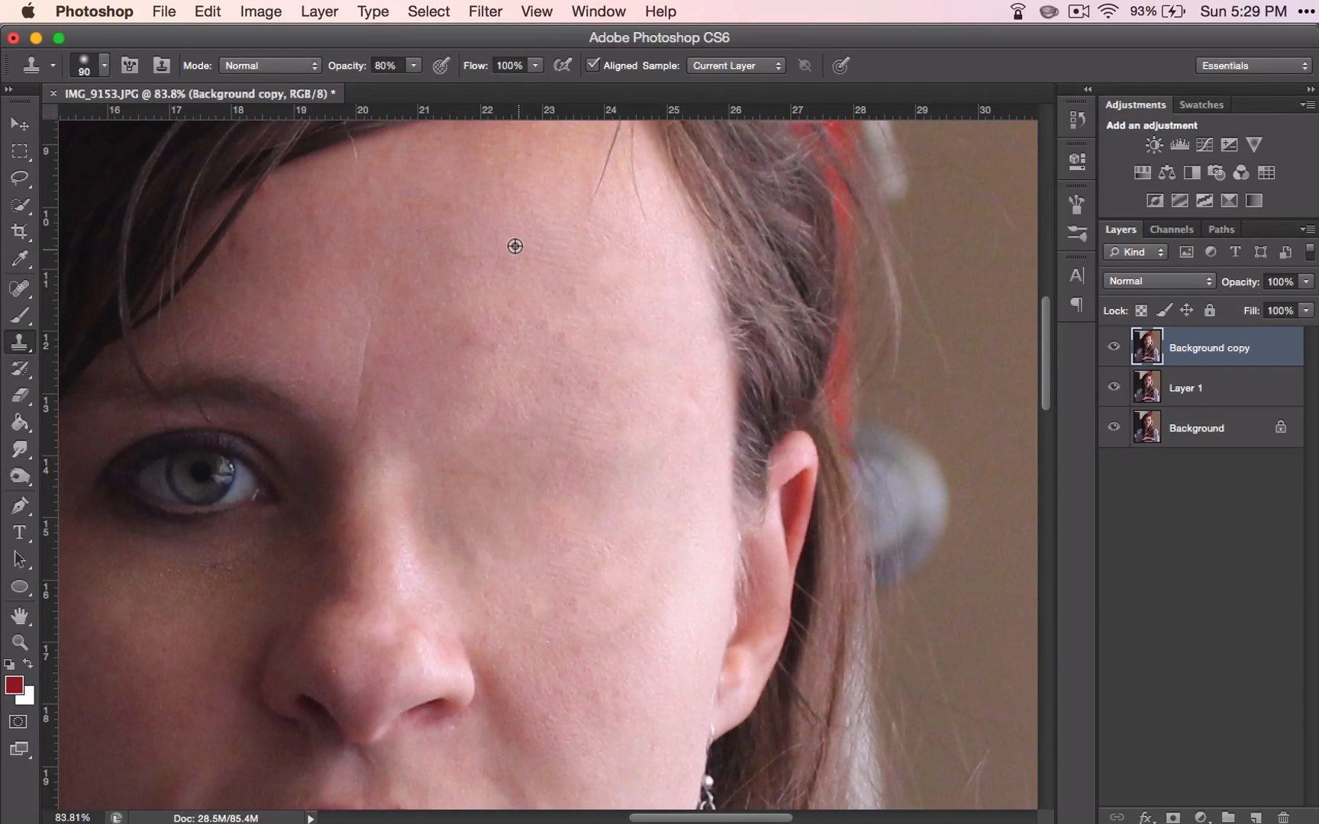
pyautogui.moveTo(456, 213)
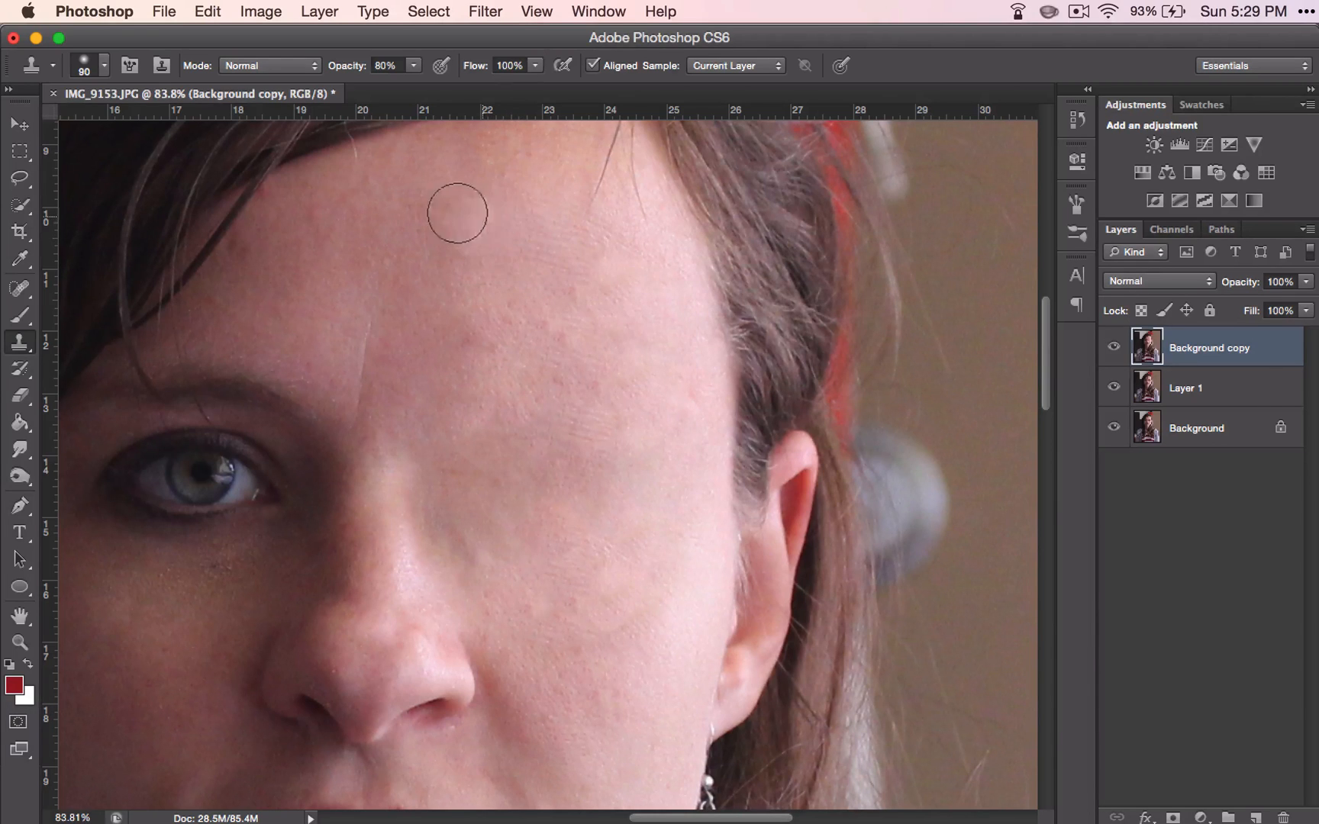
pyautogui.moveTo(473, 217)
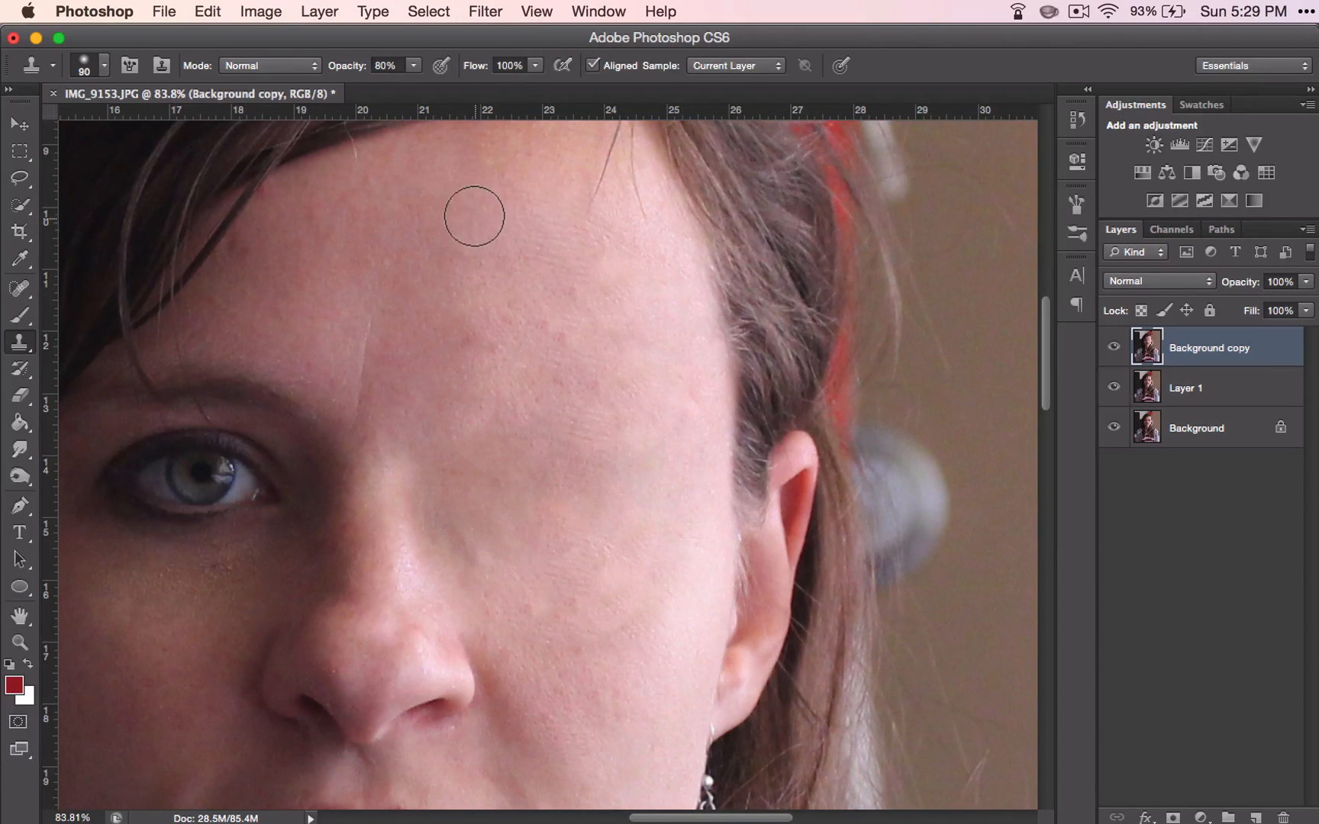
pyautogui.click(489, 230)
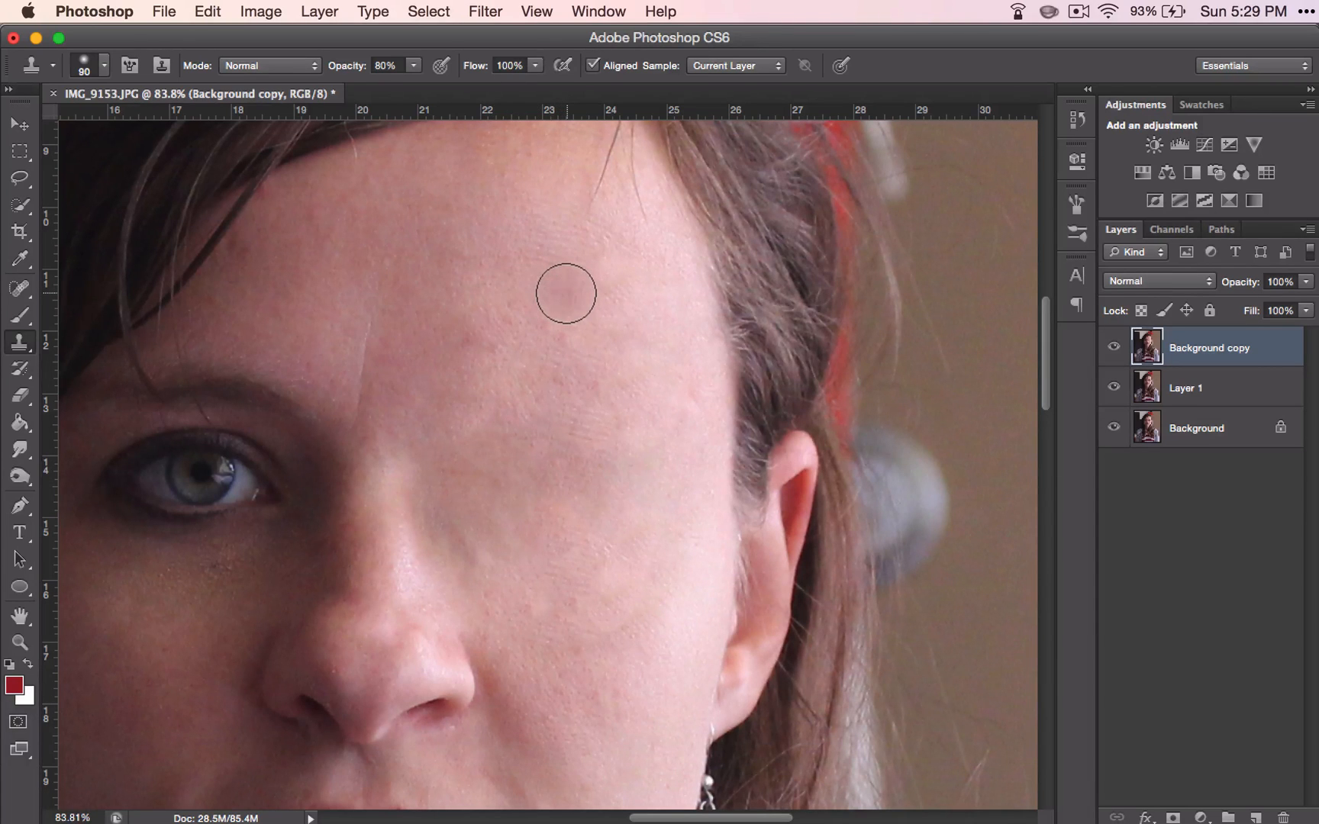
pyautogui.moveTo(596, 393)
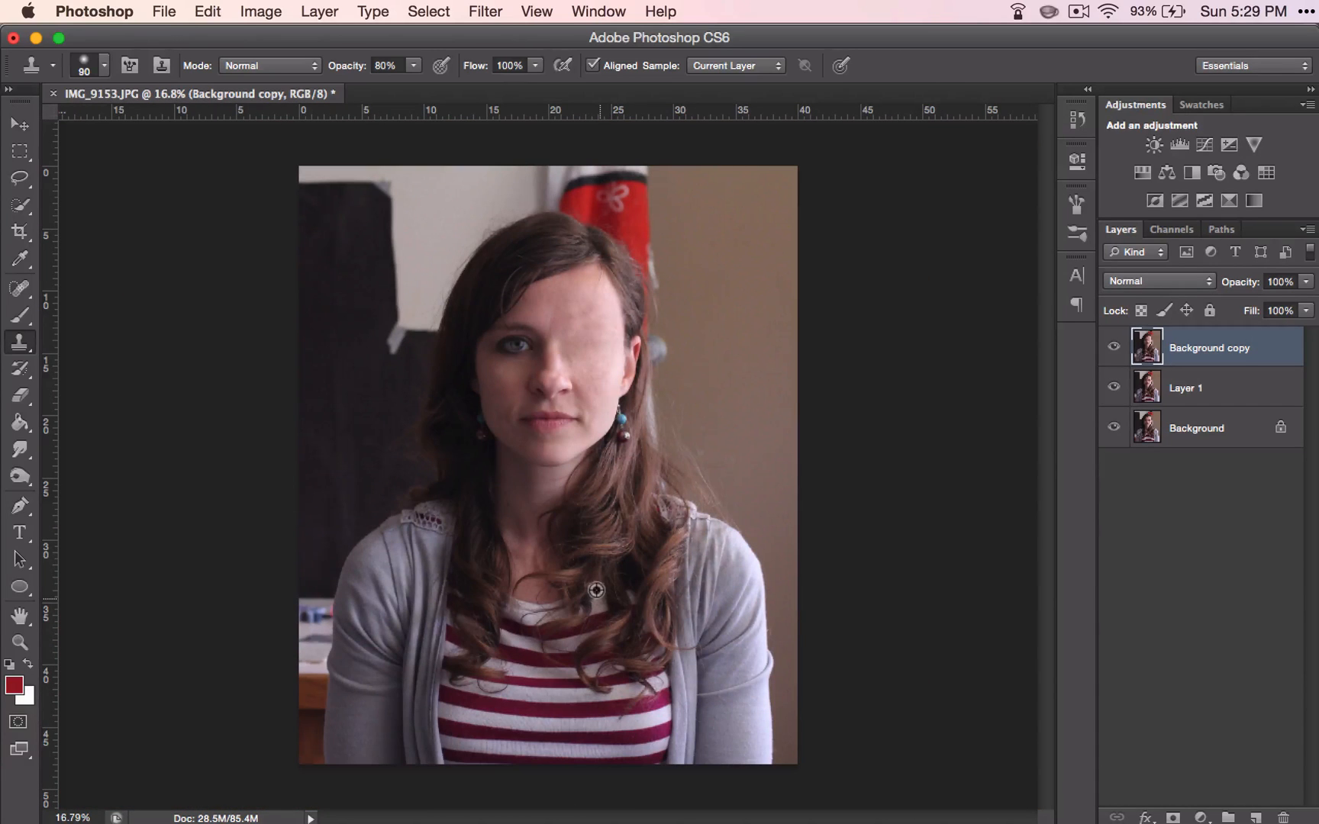
pyautogui.moveTo(558, 427)
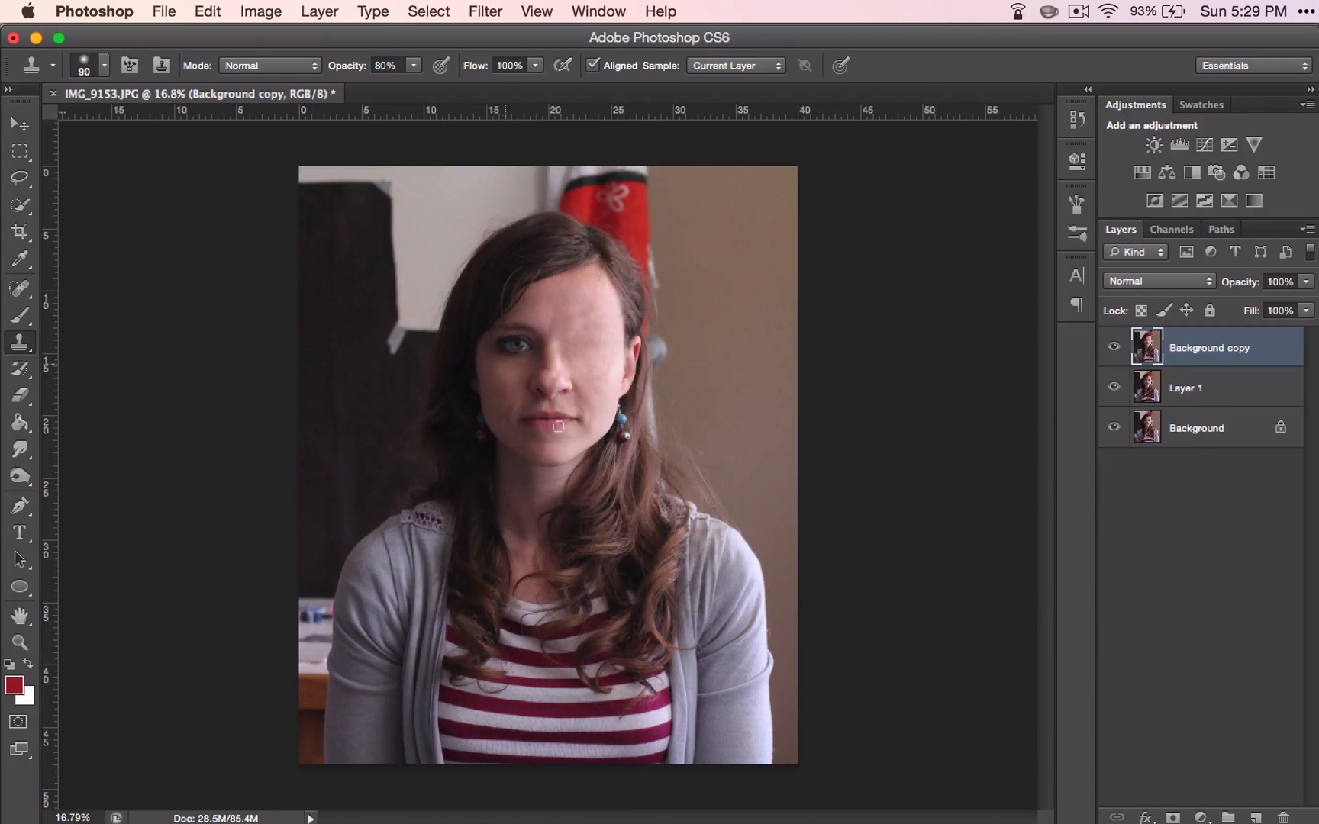